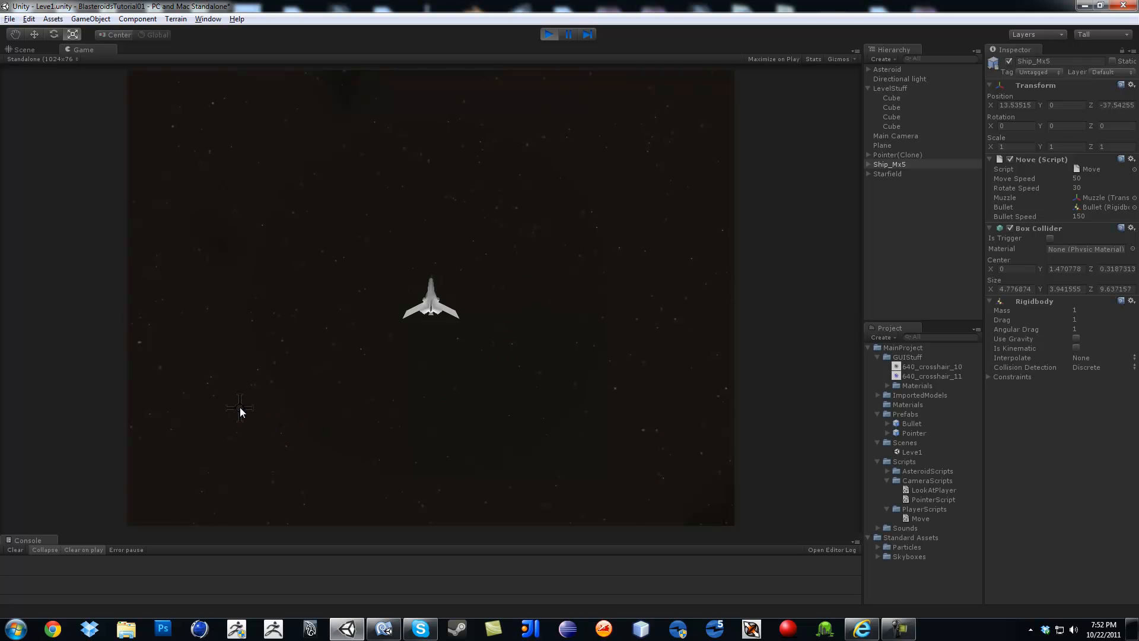
pyautogui.moveTo(491, 262)
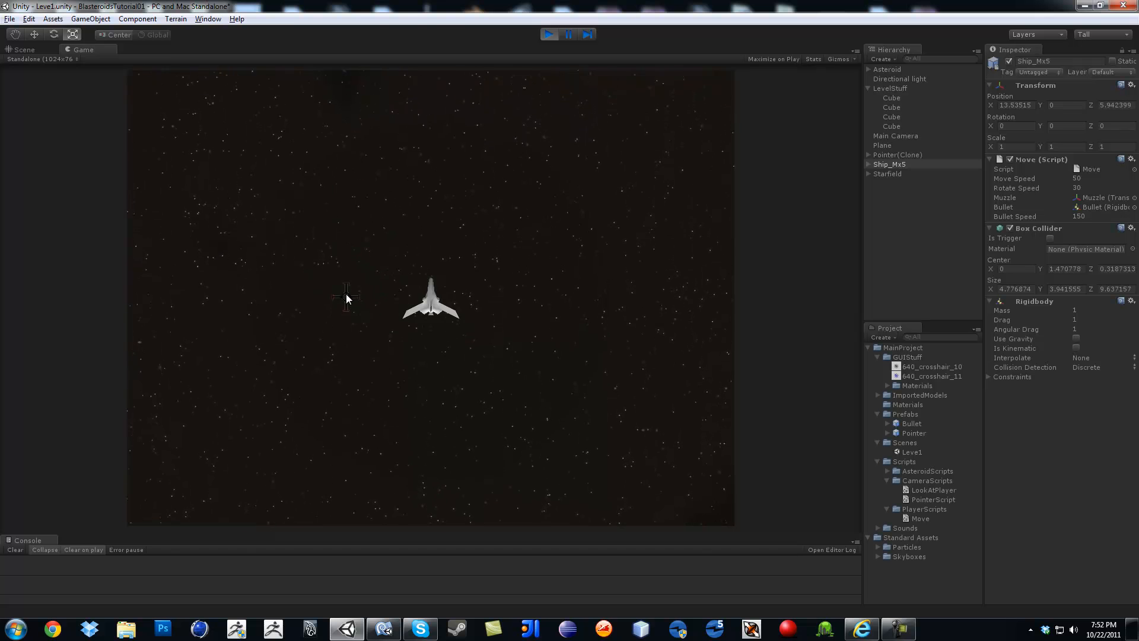
# - Stop play mode to return to editing the boundary-wall scene
pyautogui.click(24, 49)
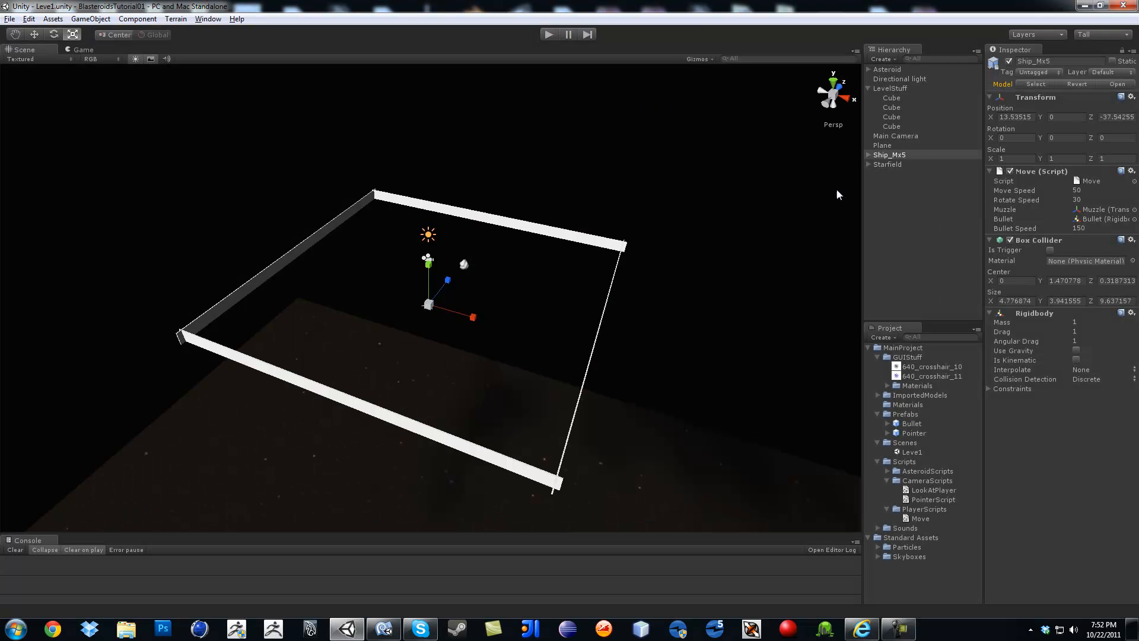
# - In Move.cs, add a private Transform myTransform field and assign myTransform = transform in Start()
pyautogui.click(889, 155)
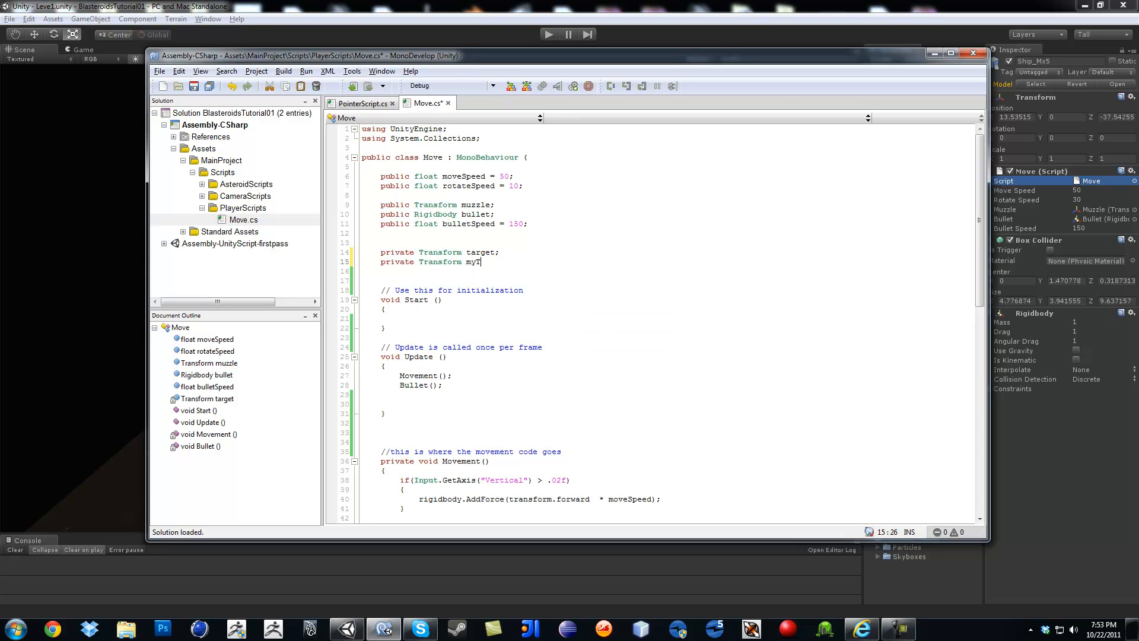
pyautogui.write('ransform;')
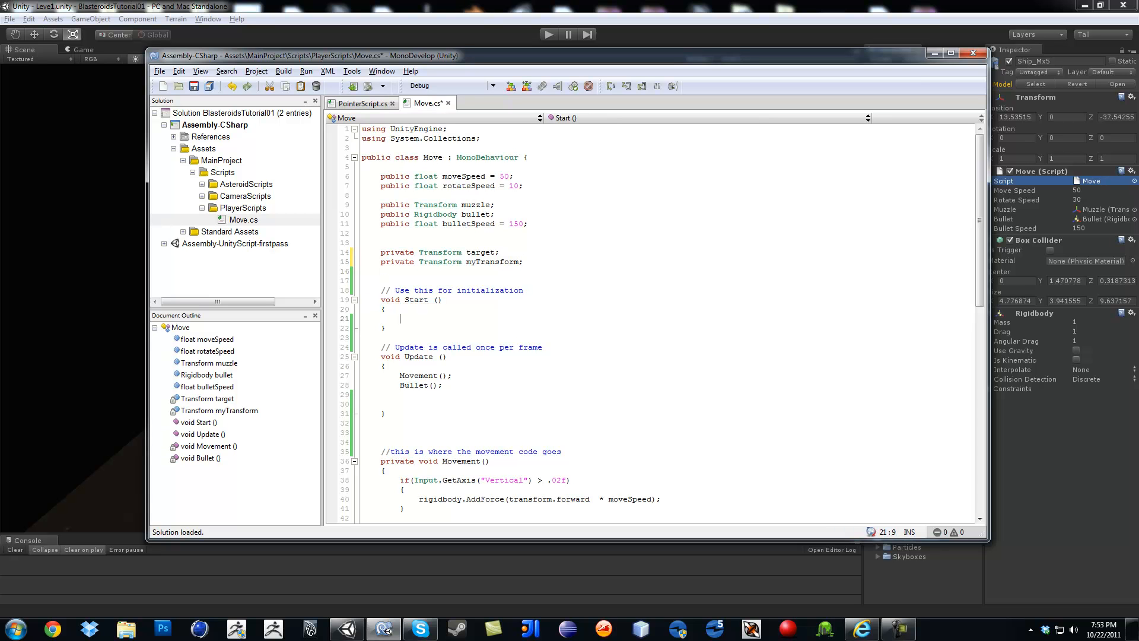
pyautogui.write('myTransform = transform;')
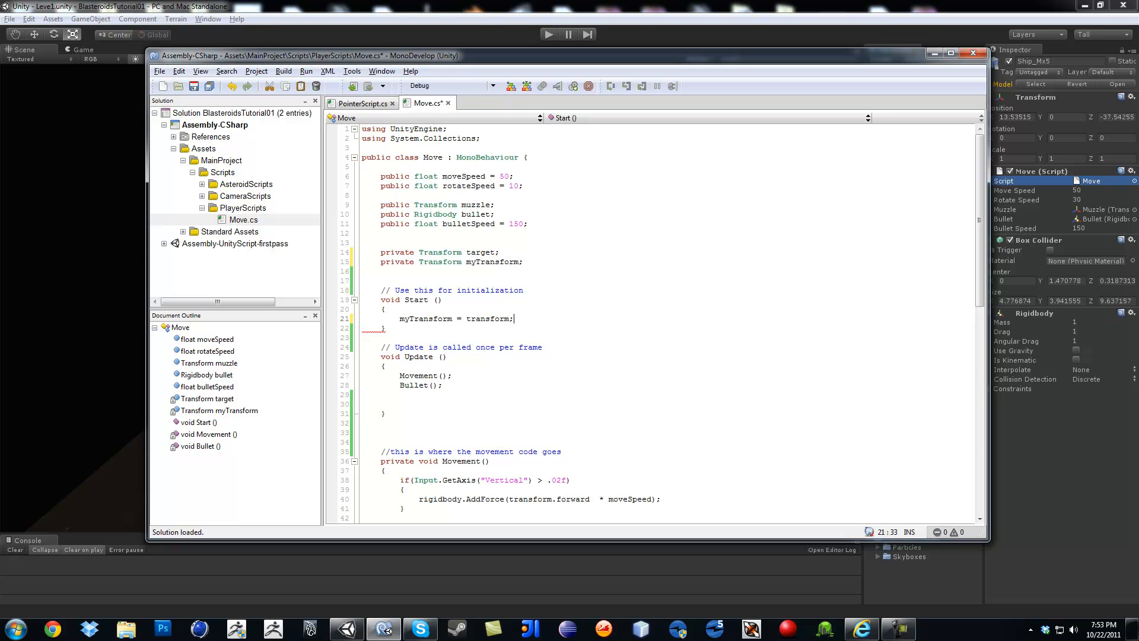
pyautogui.scroll(-3)
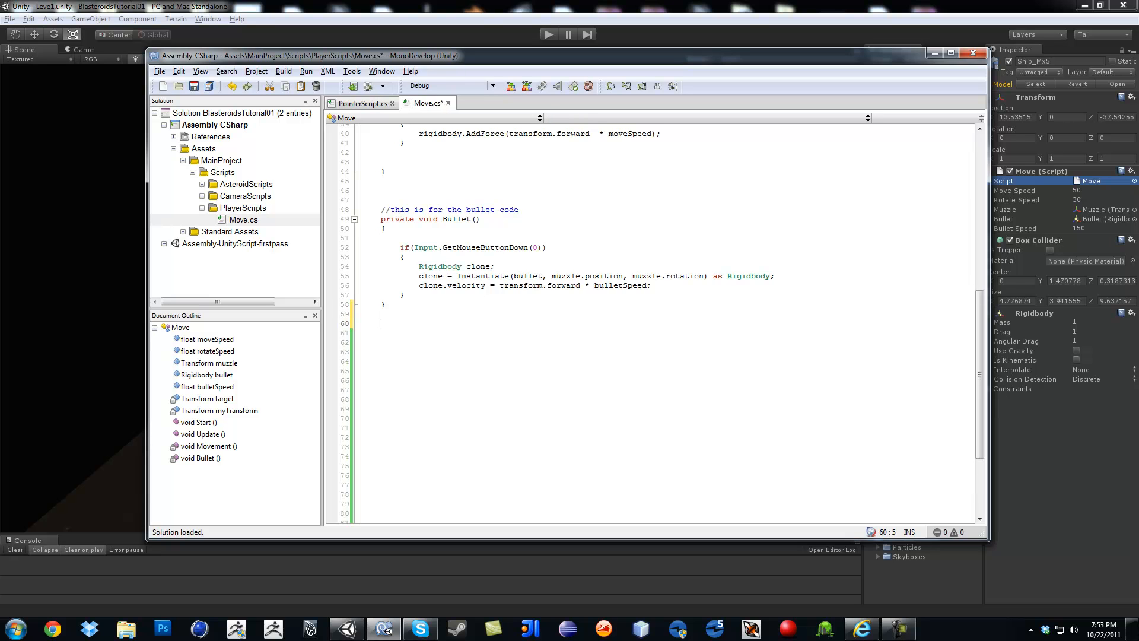
# - Below Bullet(), add a comment and an empty private void LookAtCursor() method
pyautogui.write('//this is what make the ship turn around and look at the cursor')
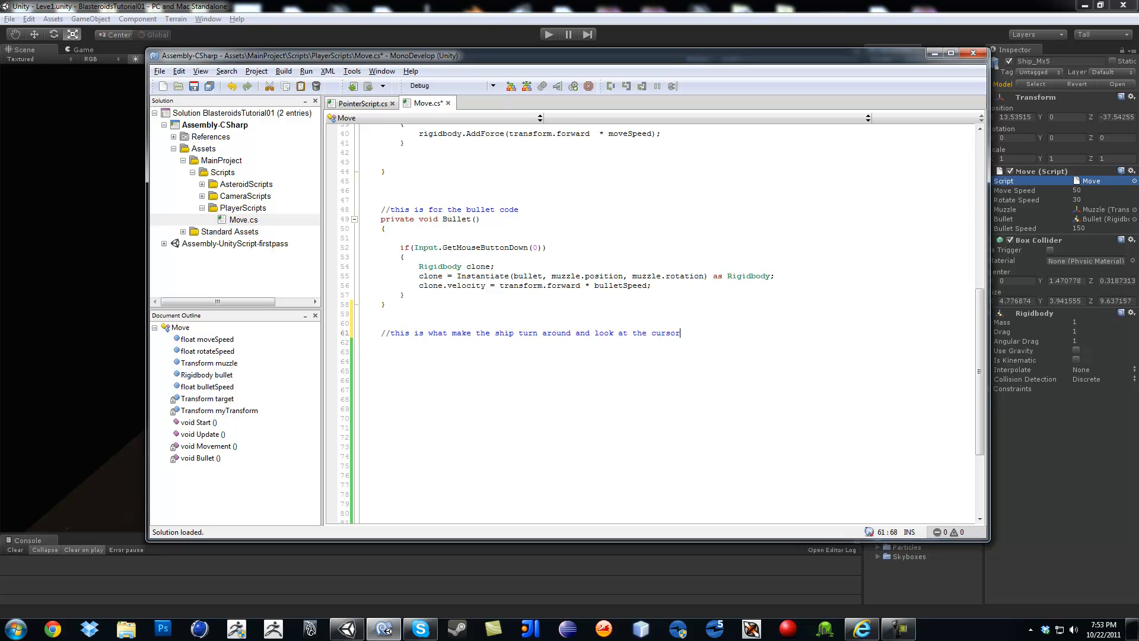
pyautogui.write('private void')
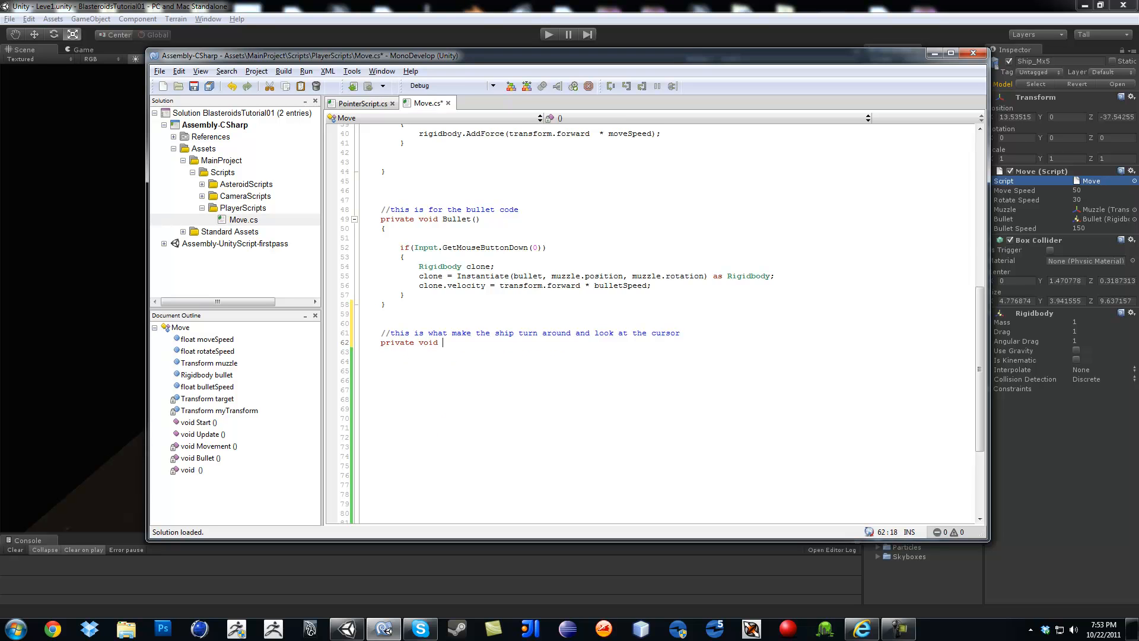
pyautogui.write('Look')
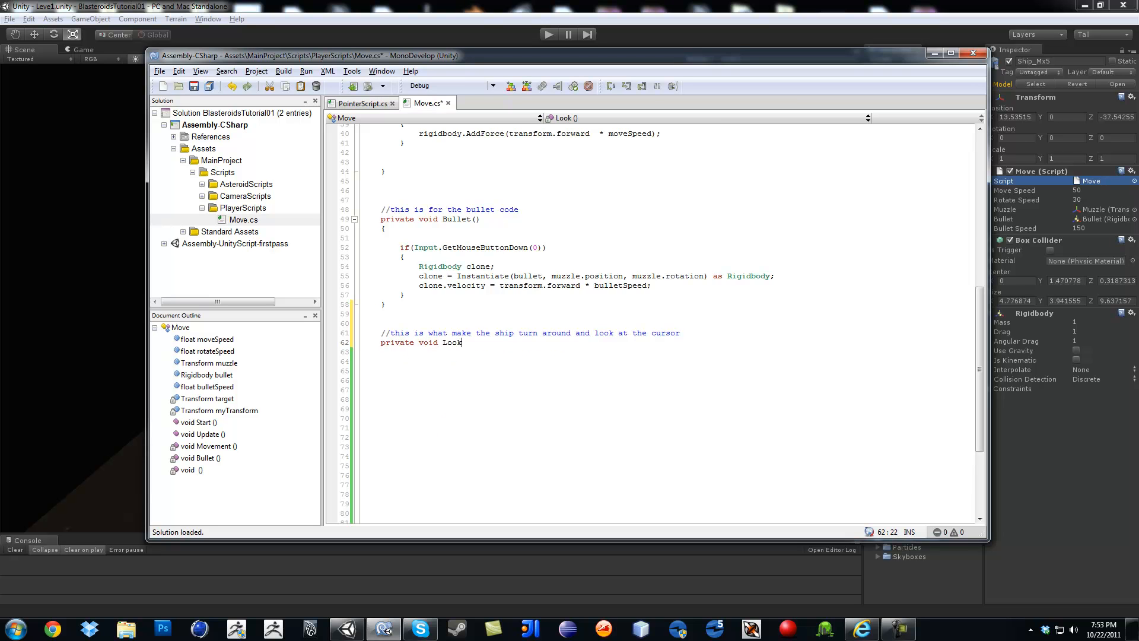
pyautogui.write('AtCursor(')
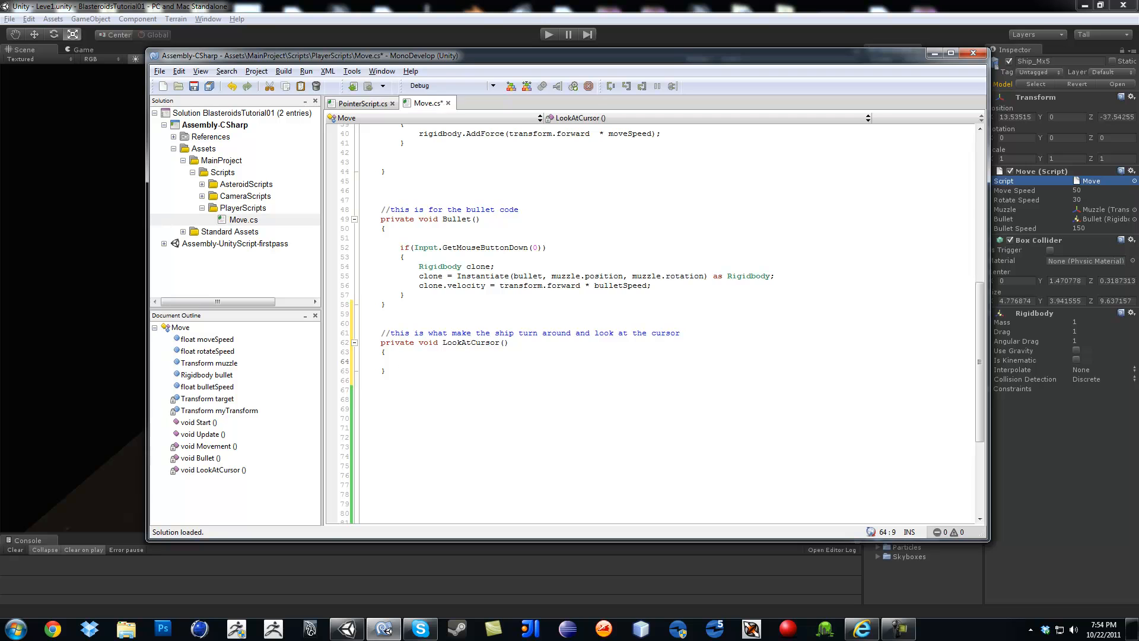
# - In LookAtCursor, add if(!target) target = GameObject.FindWithTag("Pointer"), checking the Pointer prefab's tag
pyautogui.write('if(!')
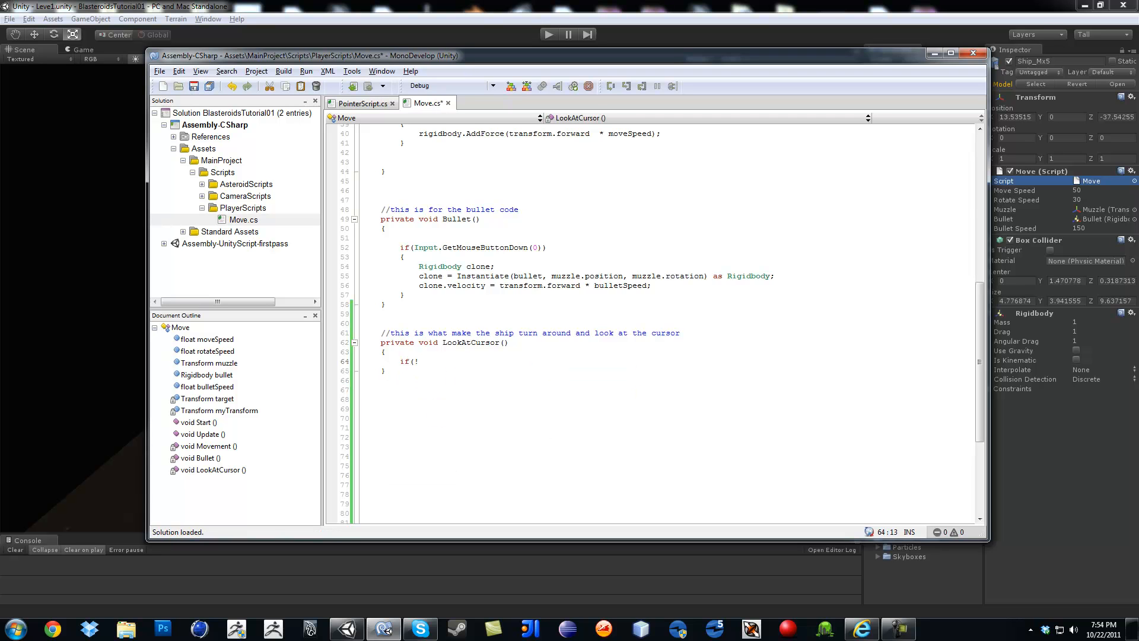
pyautogui.write('target)')
pyautogui.write('{')
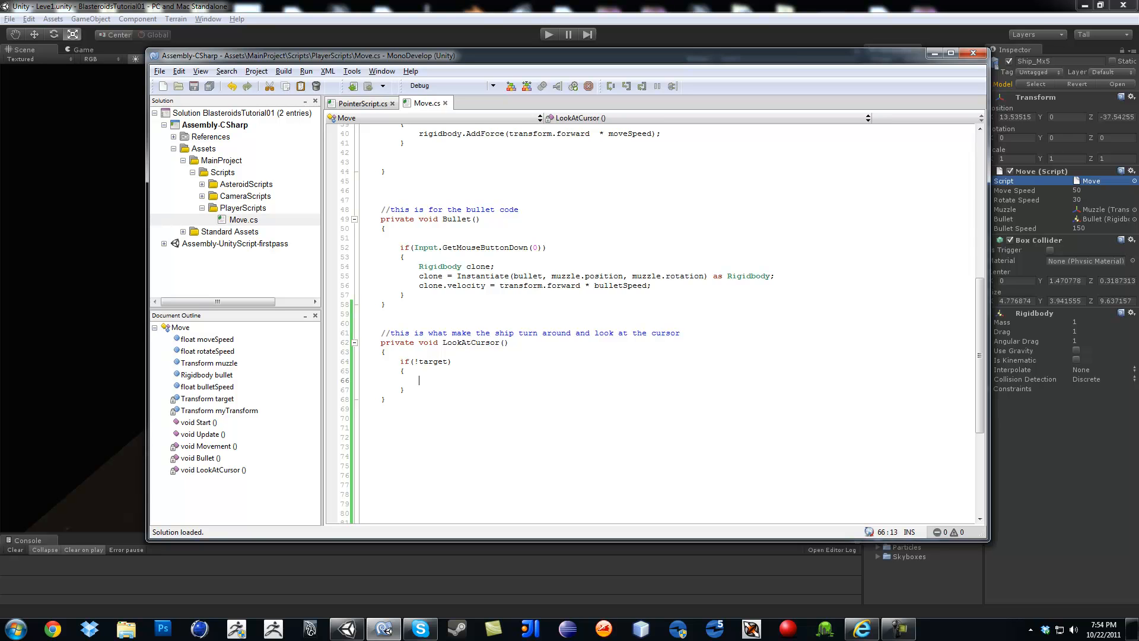
pyautogui.write('target')
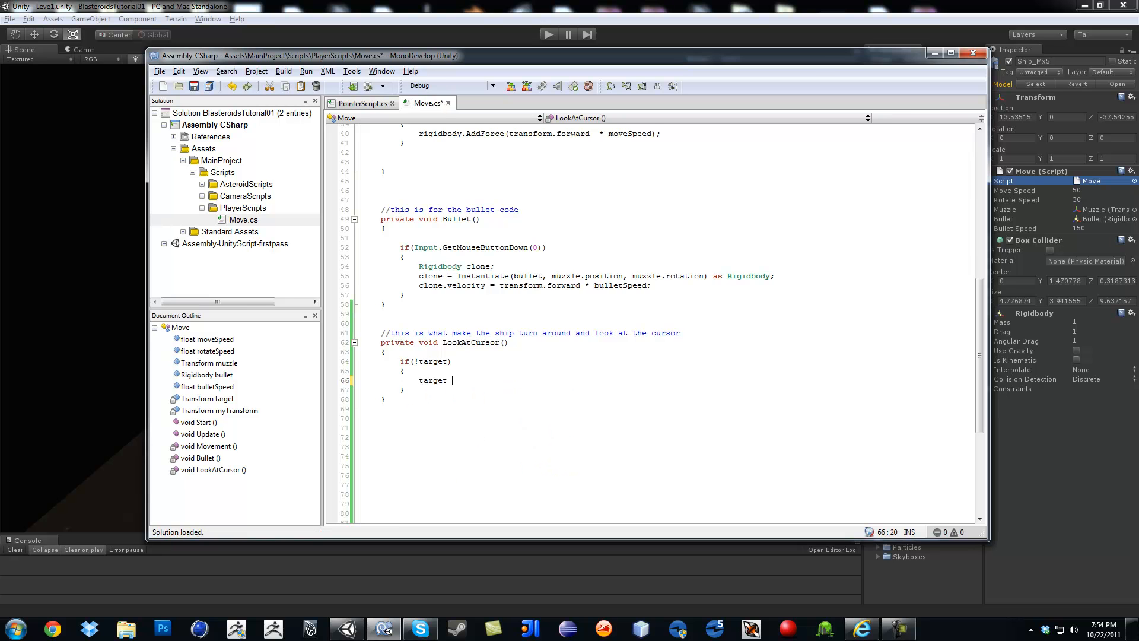
pyautogui.write('= GameObject.FindWithTag')
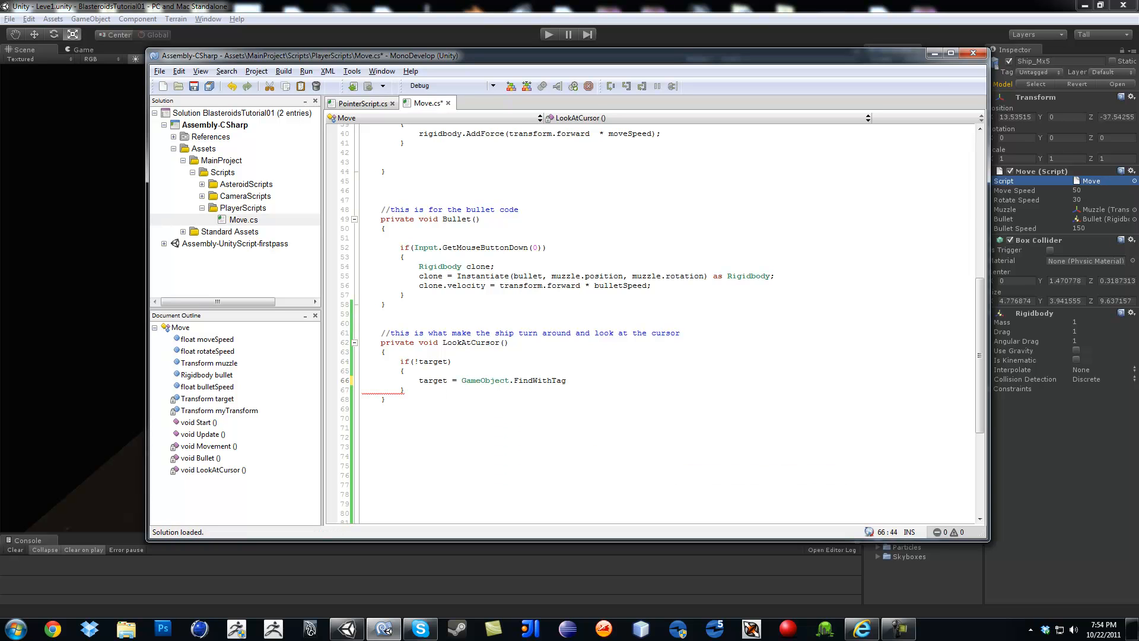
pyautogui.write('("')
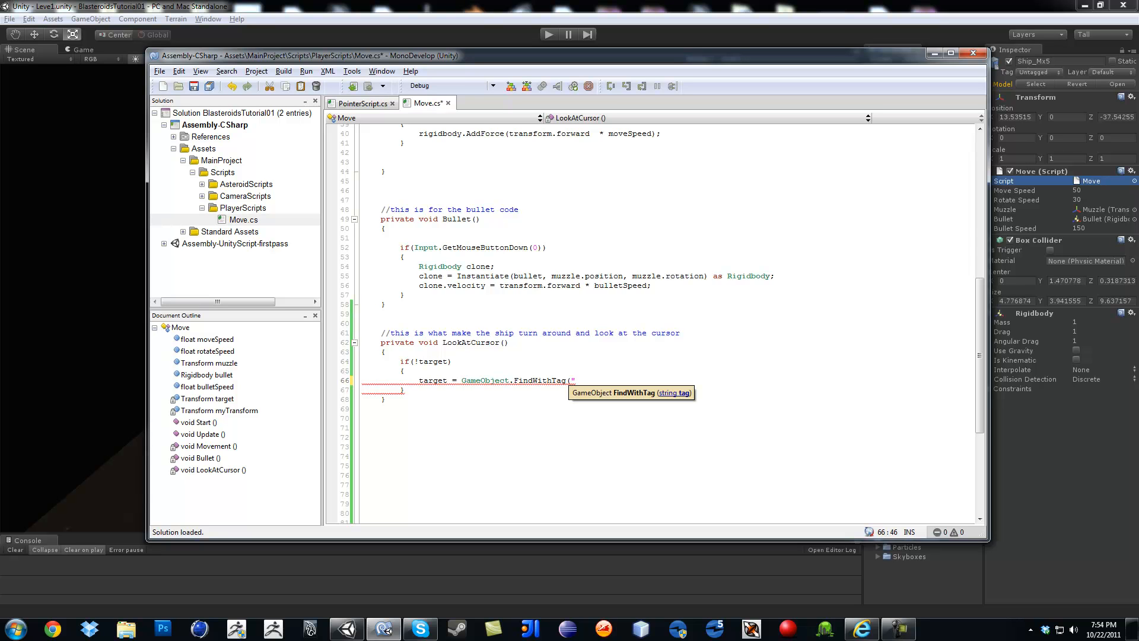
pyautogui.write('Pointer')
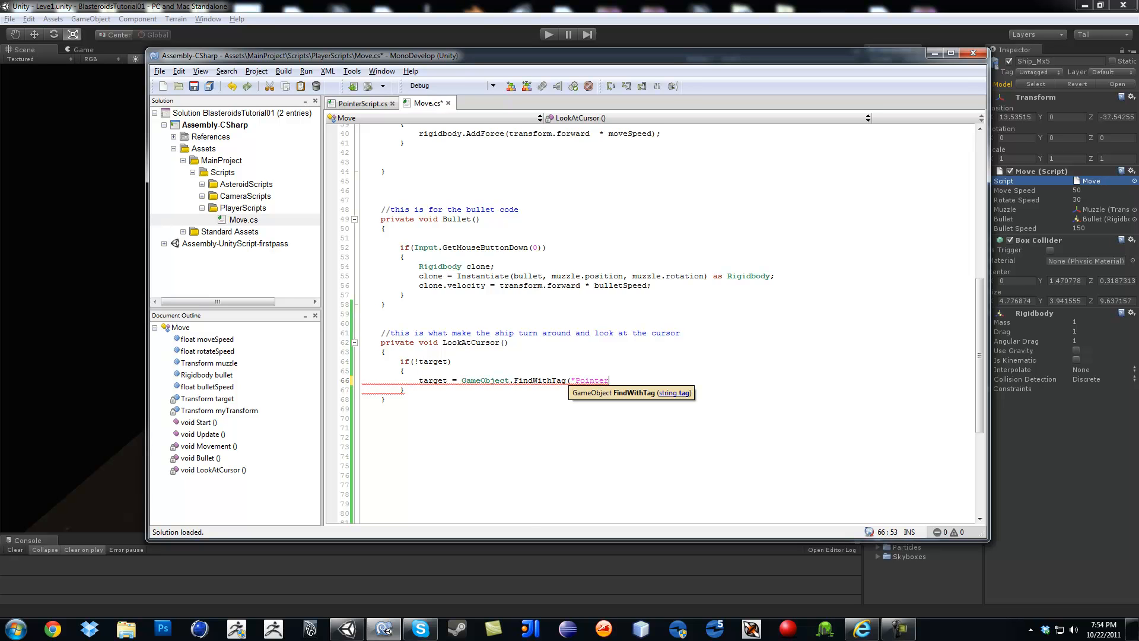
pyautogui.write(')')
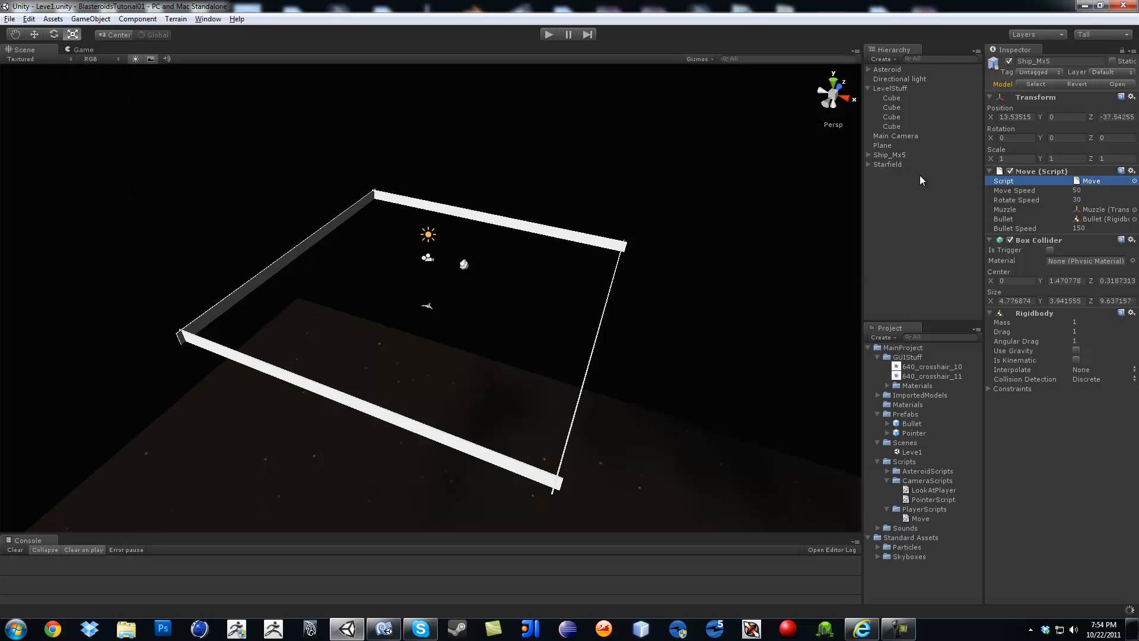
pyautogui.click(889, 155)
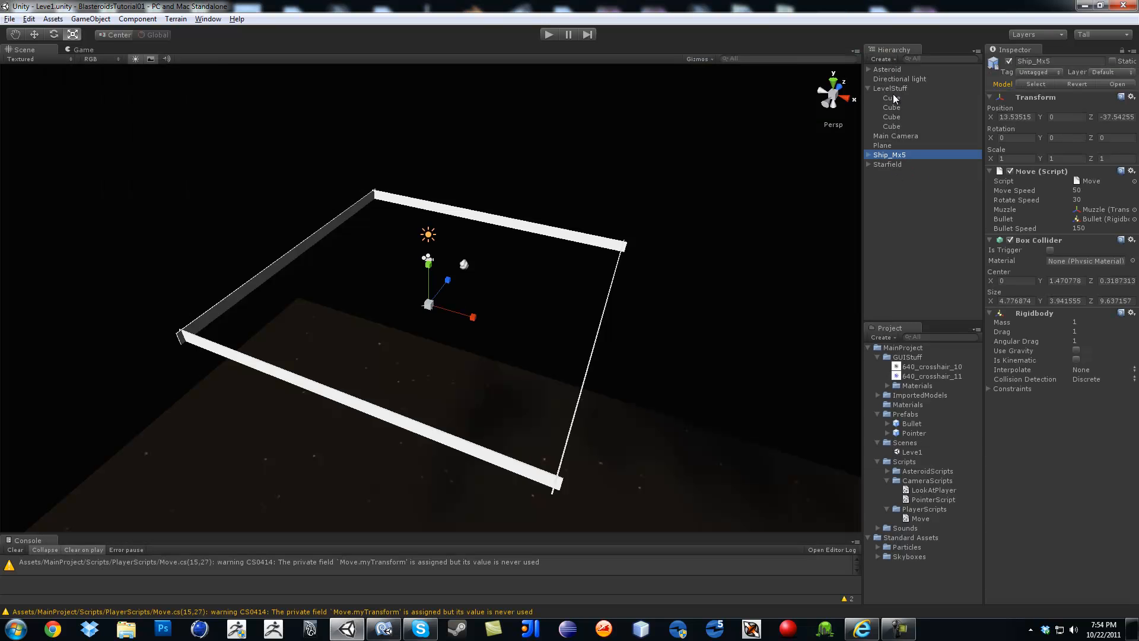
pyautogui.click(914, 433)
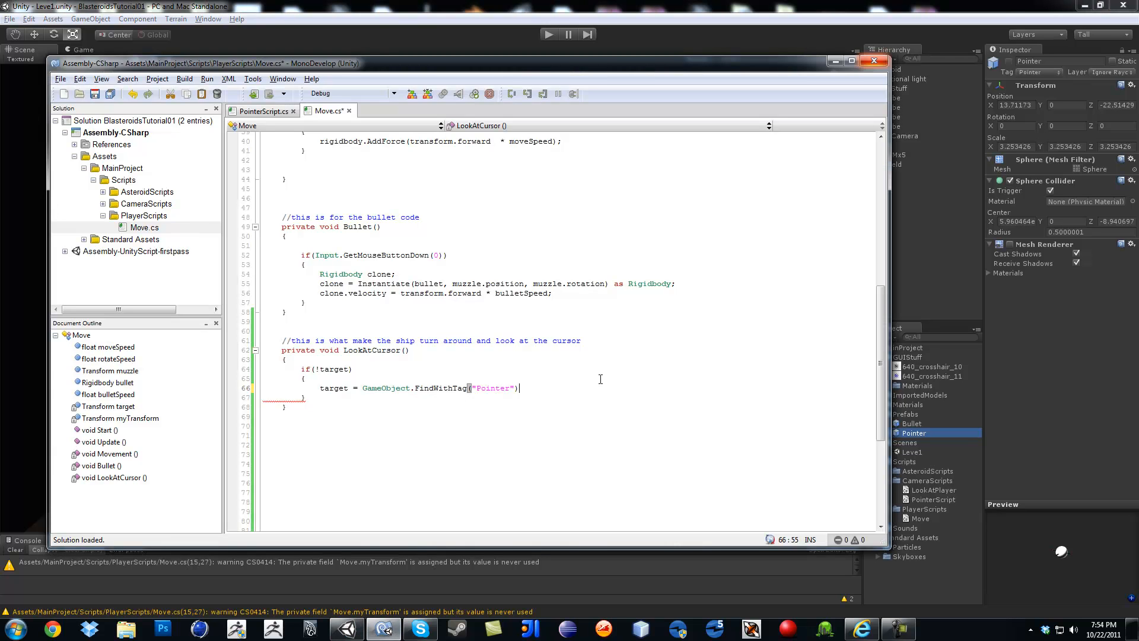
# - Add an else branch to LookAtCursor calling myTransform.LookAt(target)
pyautogui.write('.transform;')
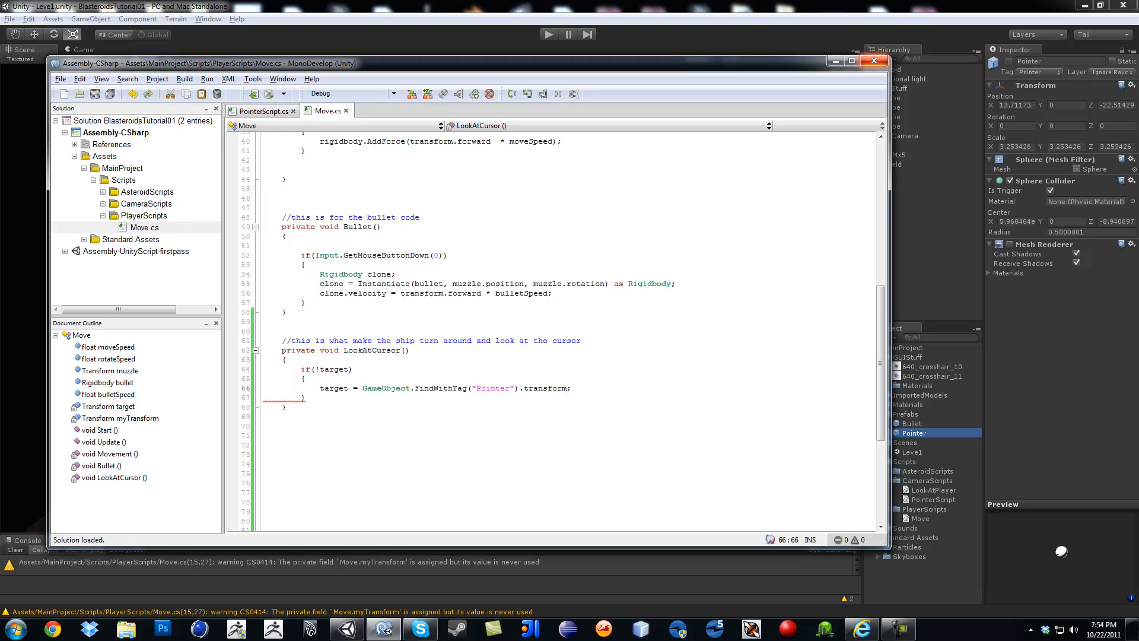
pyautogui.write('else')
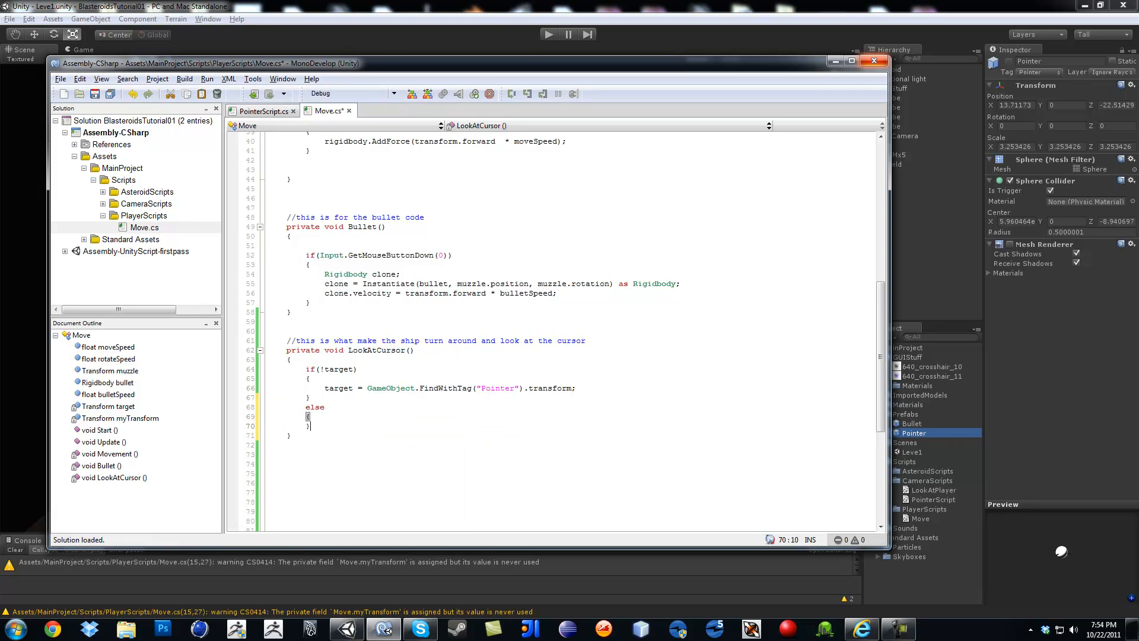
pyautogui.write('myTransform')
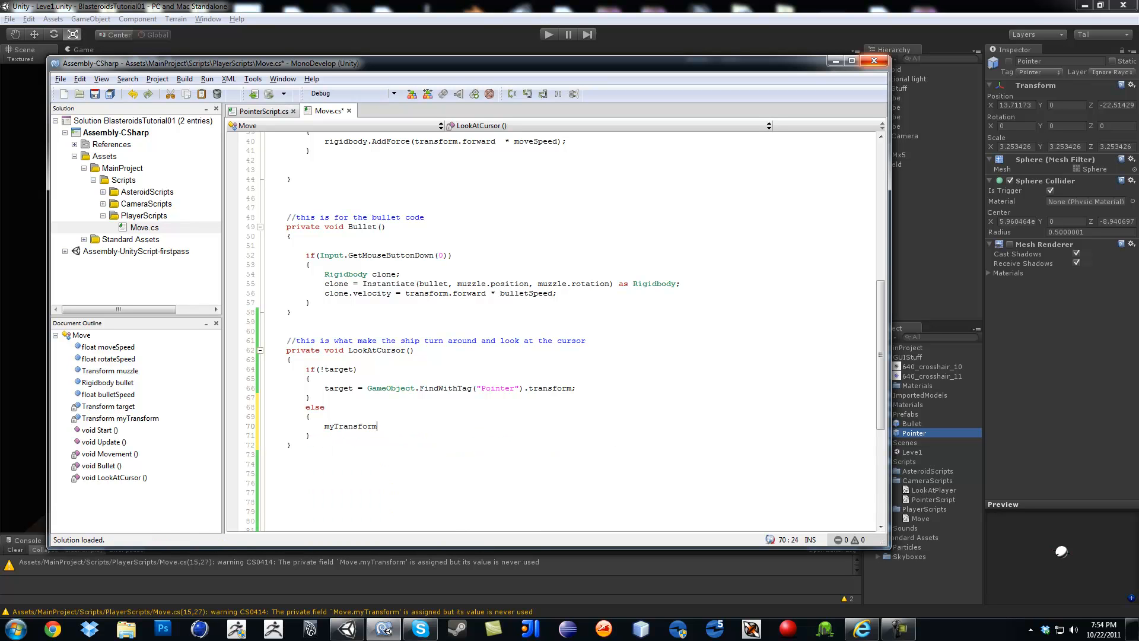
pyautogui.write('.LookAt')
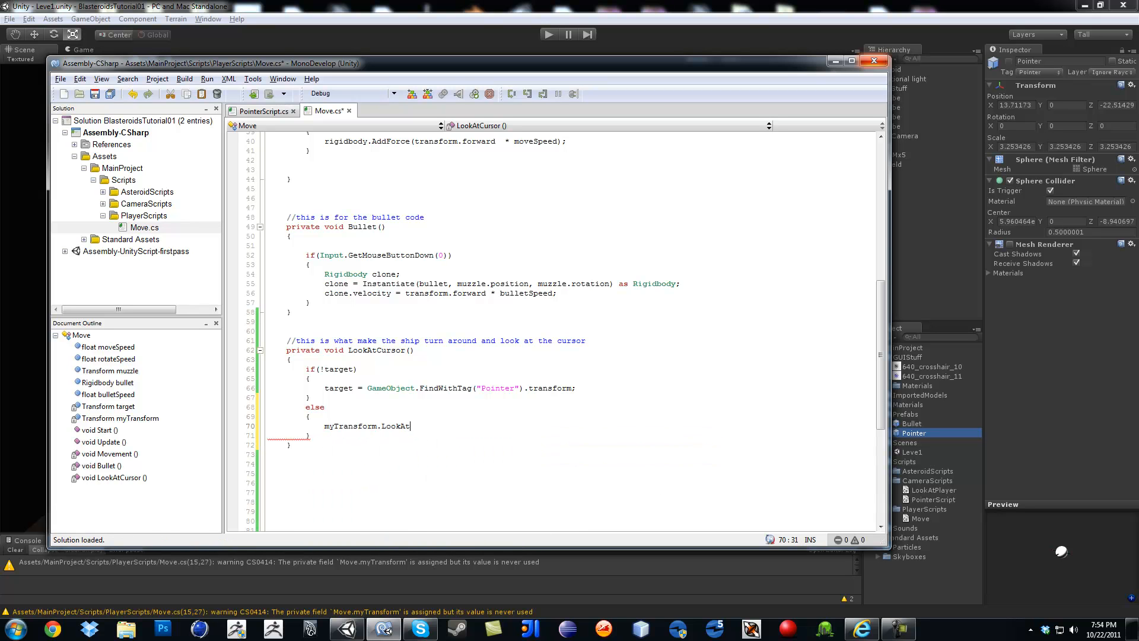
pyautogui.write('(target')
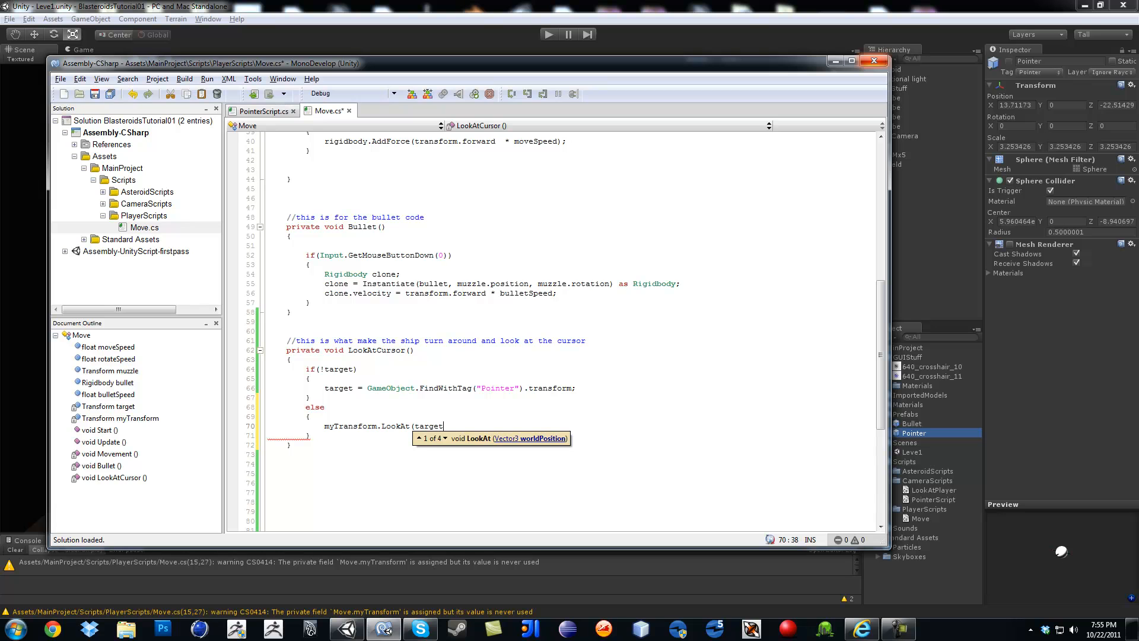
pyautogui.write(');')
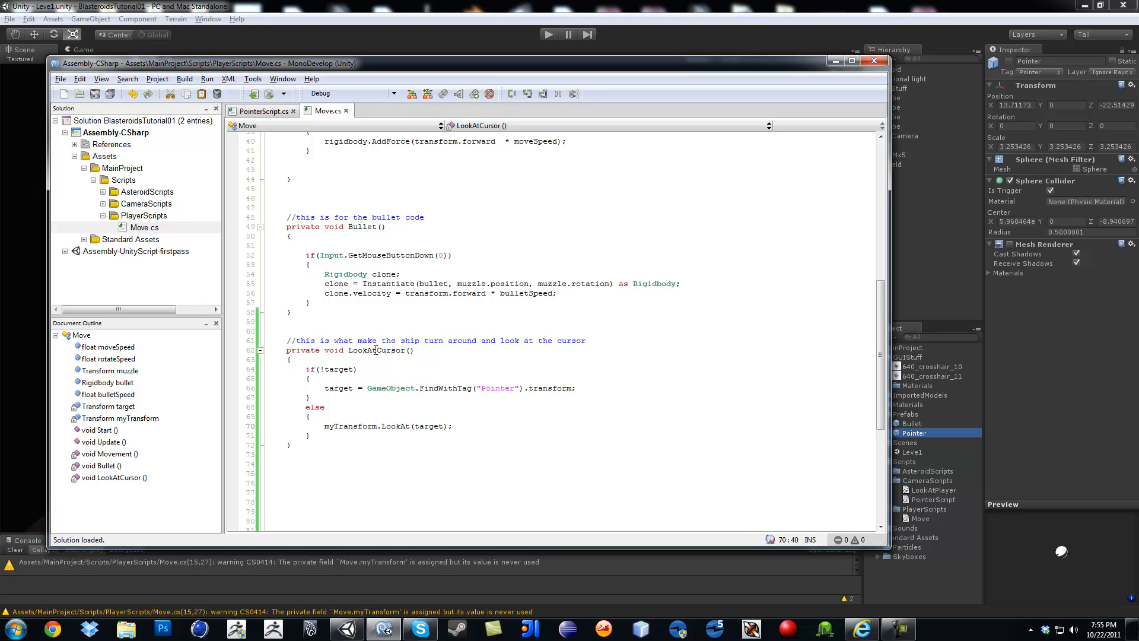
# - Add a LookAtCursor(); call inside Update()
pyautogui.doubleClick(376, 350)
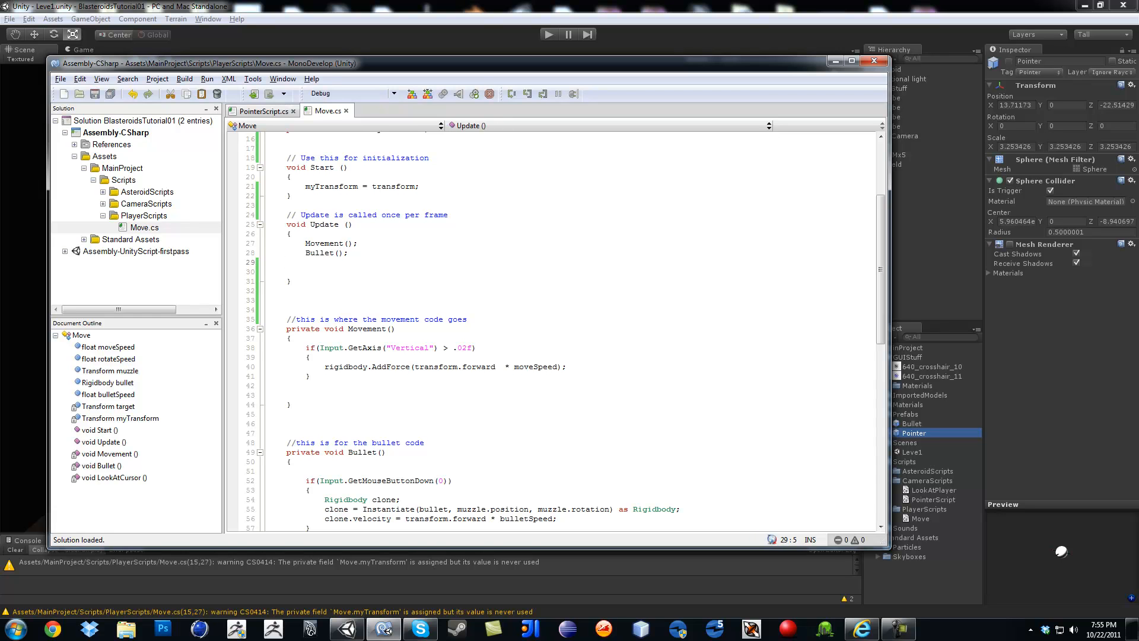
pyautogui.write('LookAtCursor (')
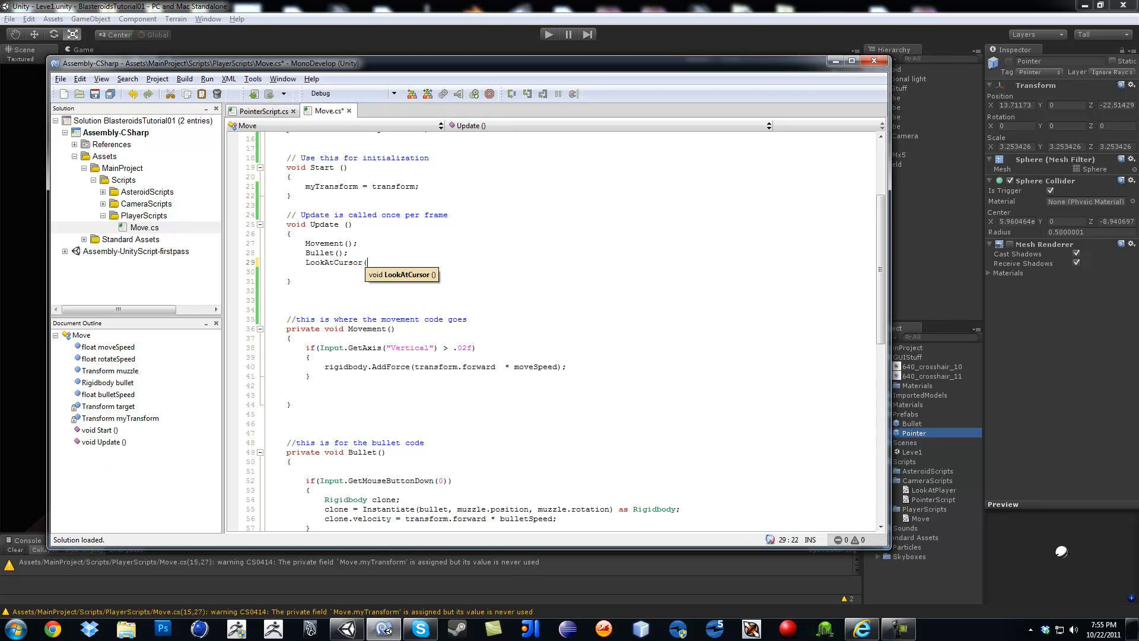
pyautogui.write(');')
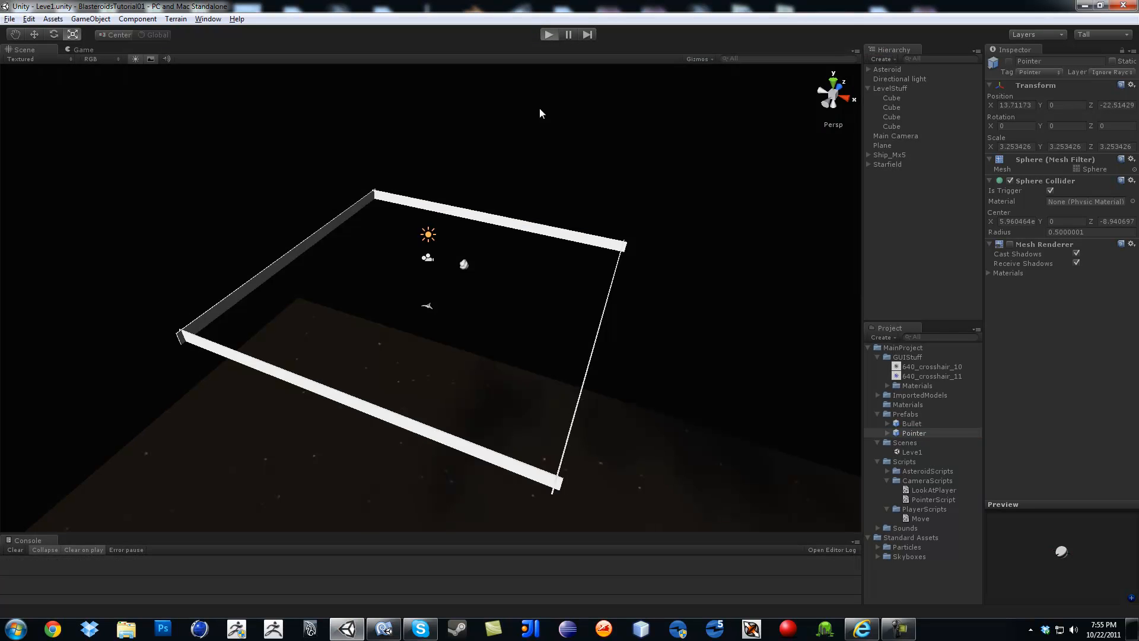
# - Play the scene briefly to watch the ship turn, then stop playback
pyautogui.click(550, 35)
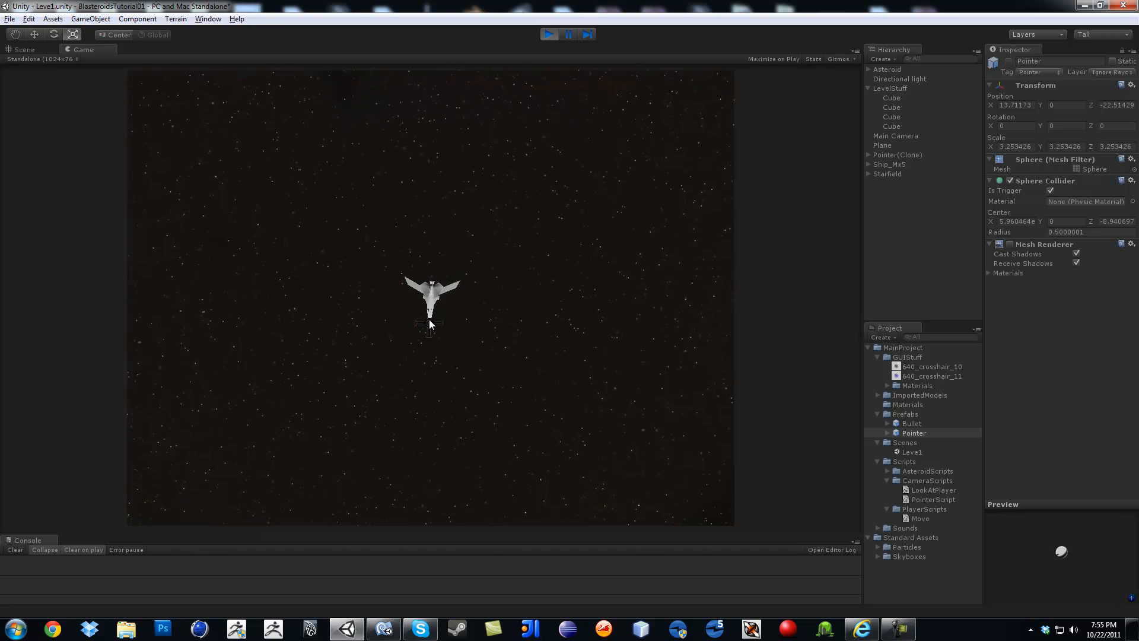
pyautogui.click(24, 50)
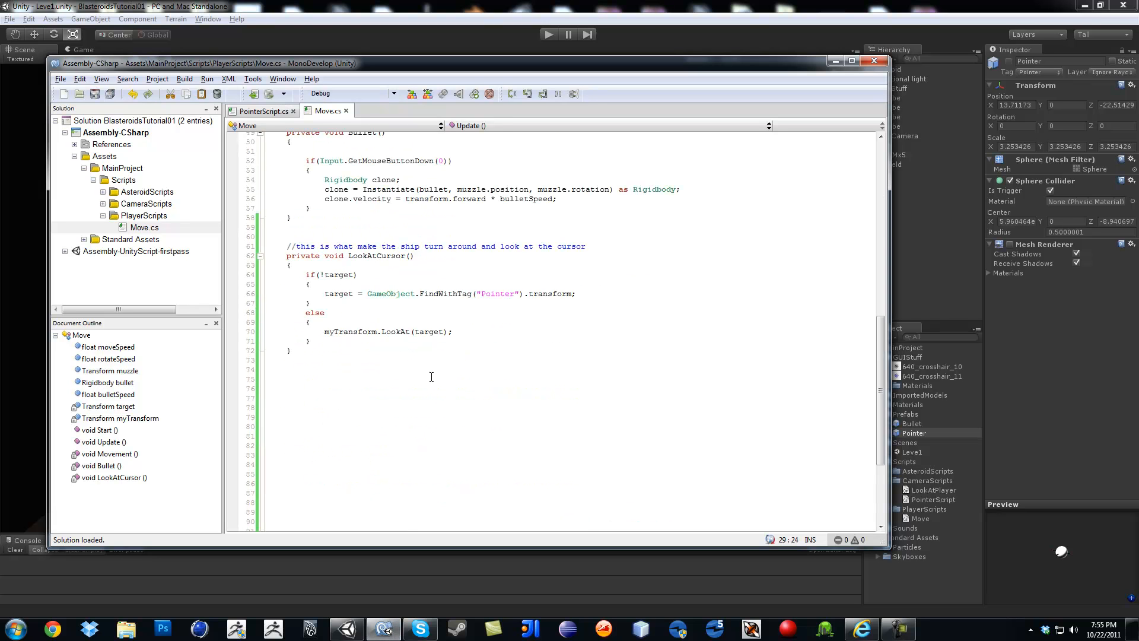
# - After LookAt, set myTransform.localEulerAngles = new Vector3(0, myTransform.localEulerAngles.y, 0)
pyautogui.write('m')
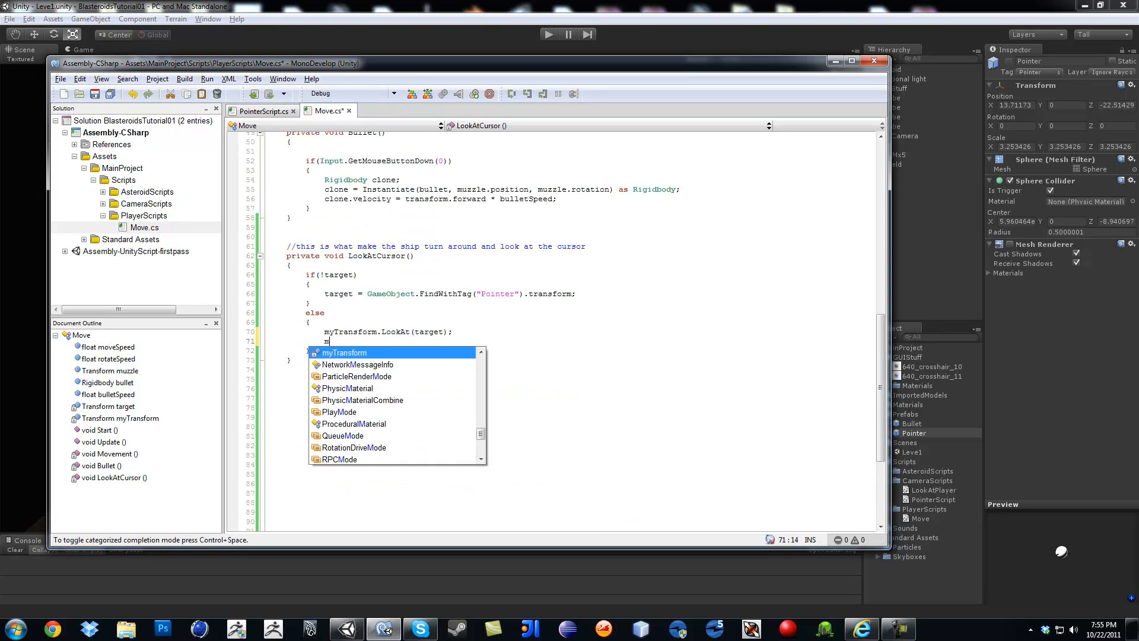
pyautogui.write('Transform.')
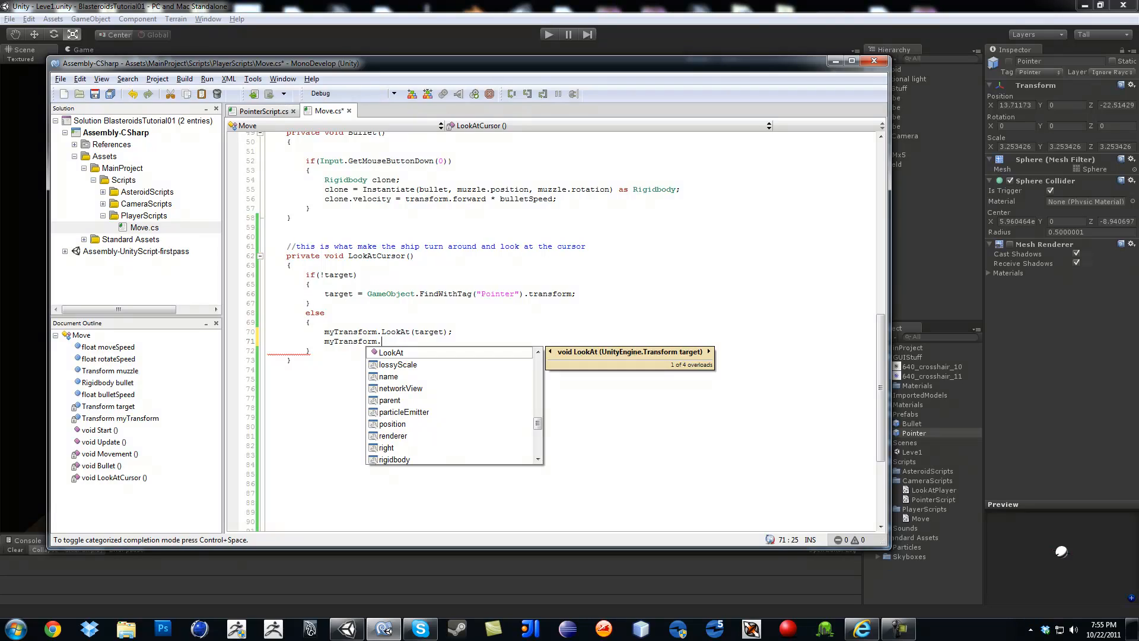
pyautogui.write('localEulerAngles')
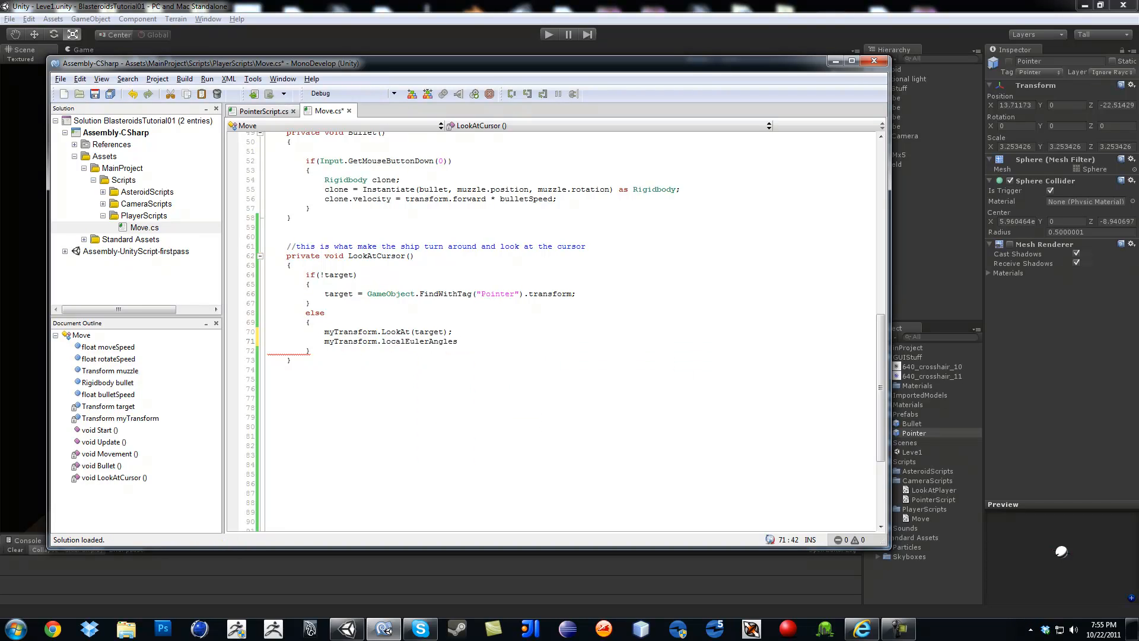
pyautogui.write('=')
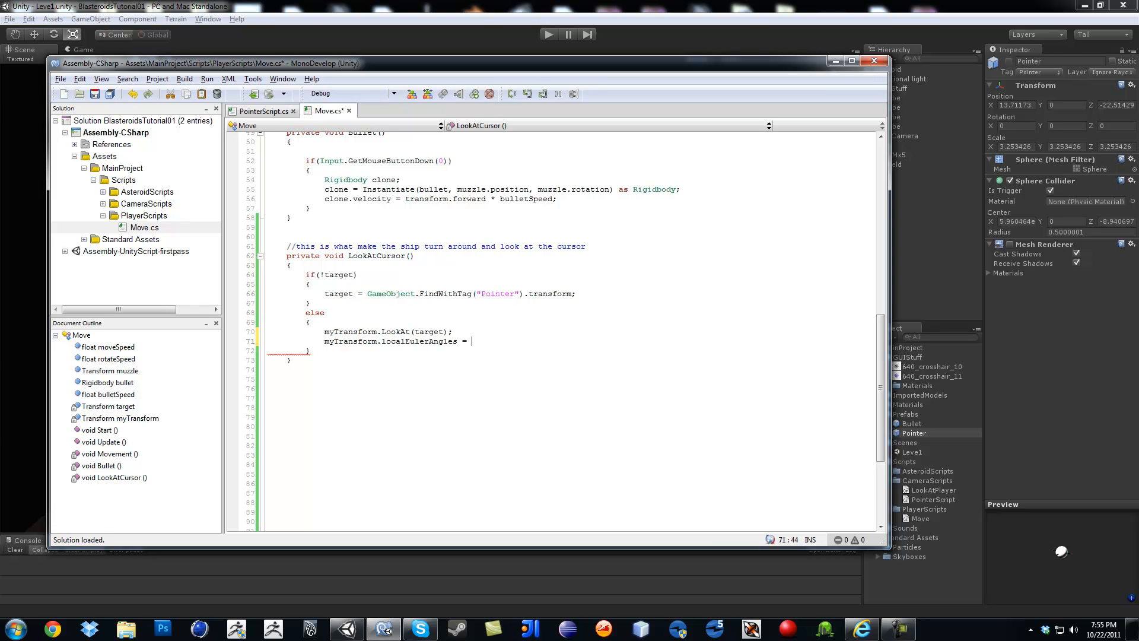
pyautogui.write('n')
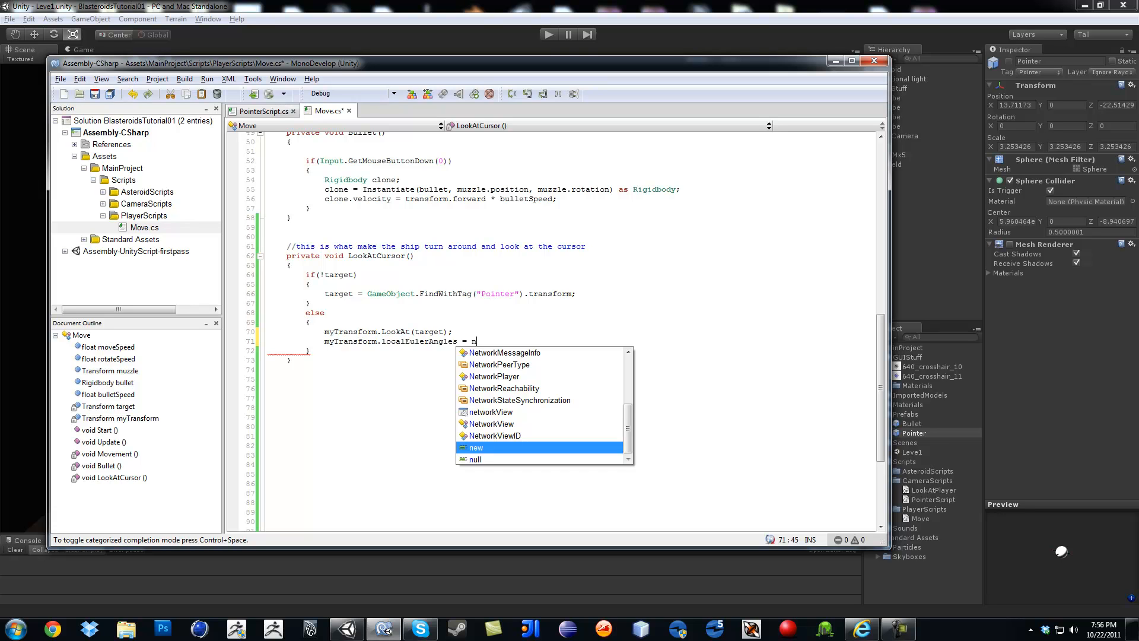
pyautogui.write('ew Vector3')
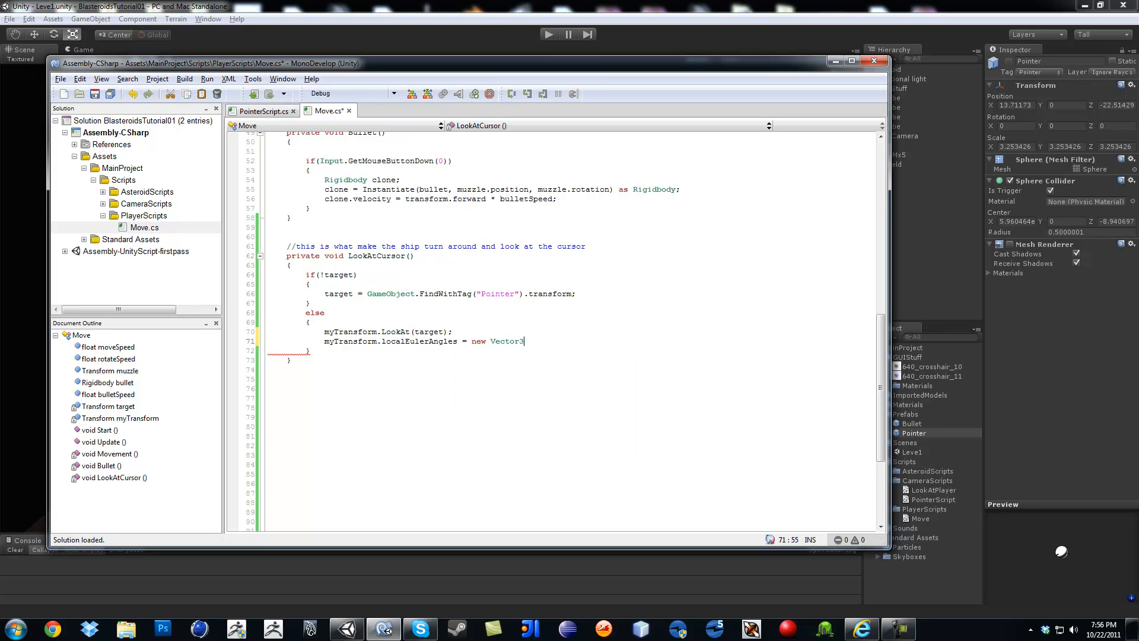
pyautogui.write('(')
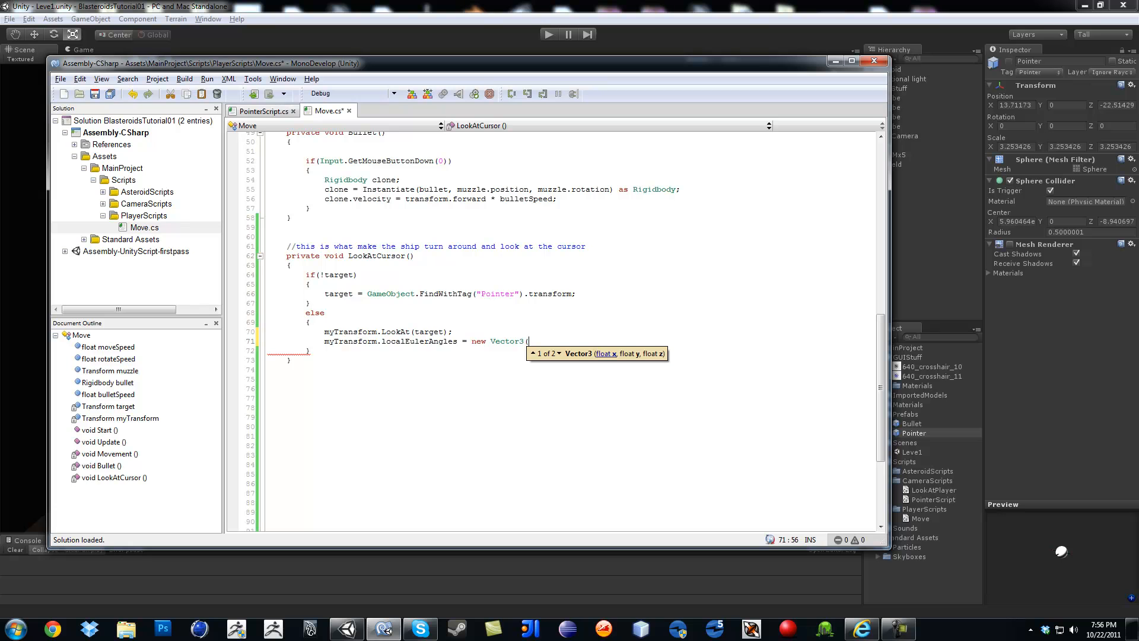
pyautogui.write('0,')
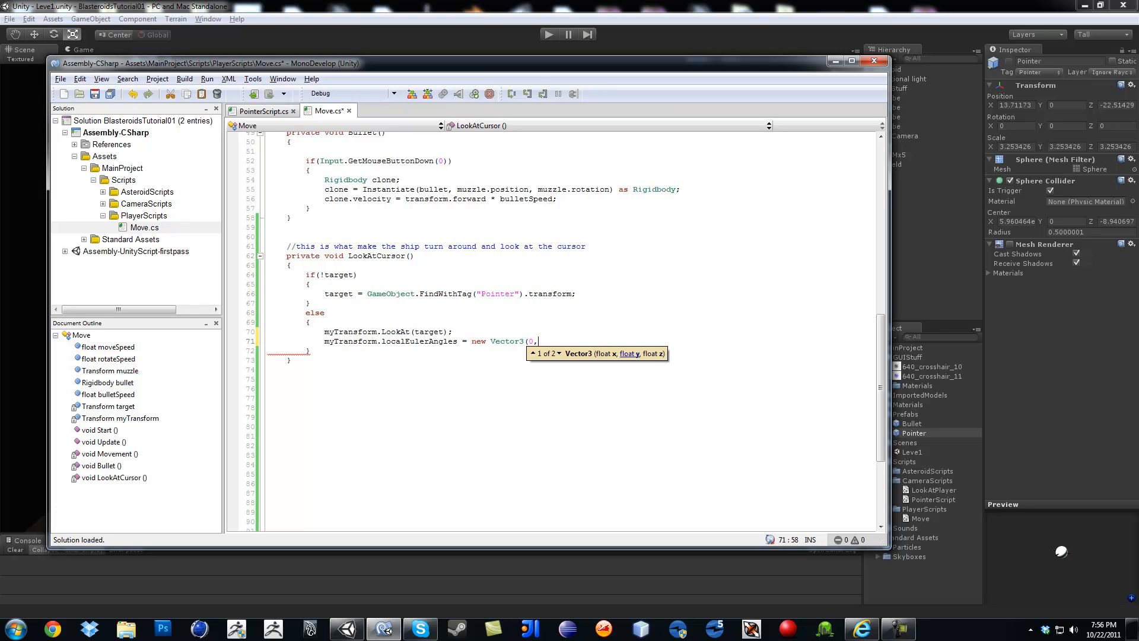
pyautogui.write('m')
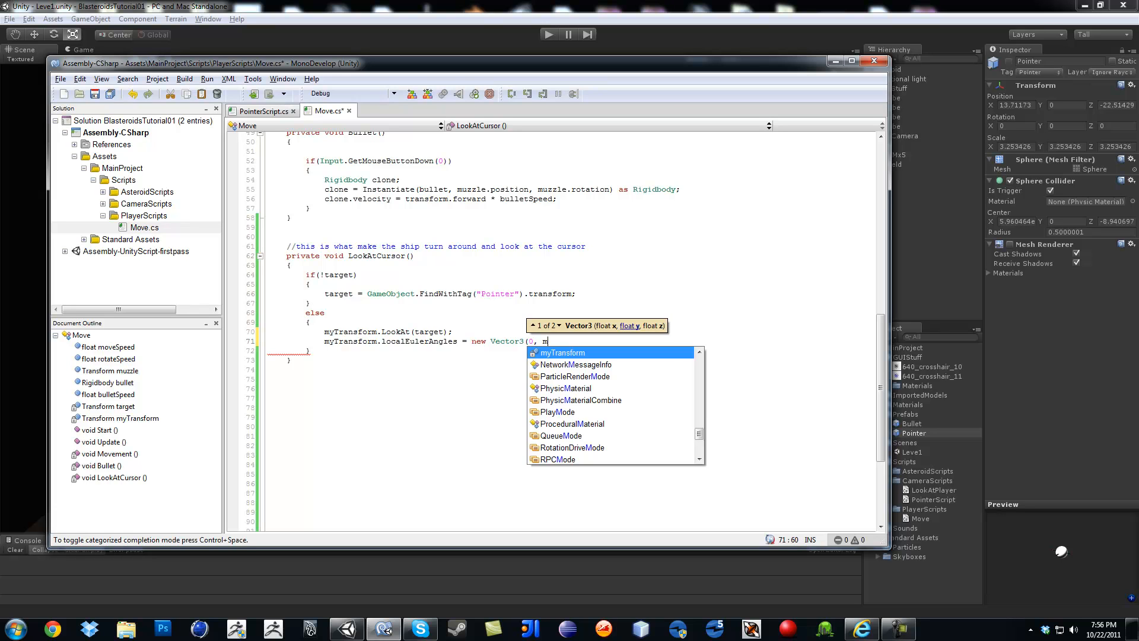
pyautogui.write('myTransform.localEulerAngles')
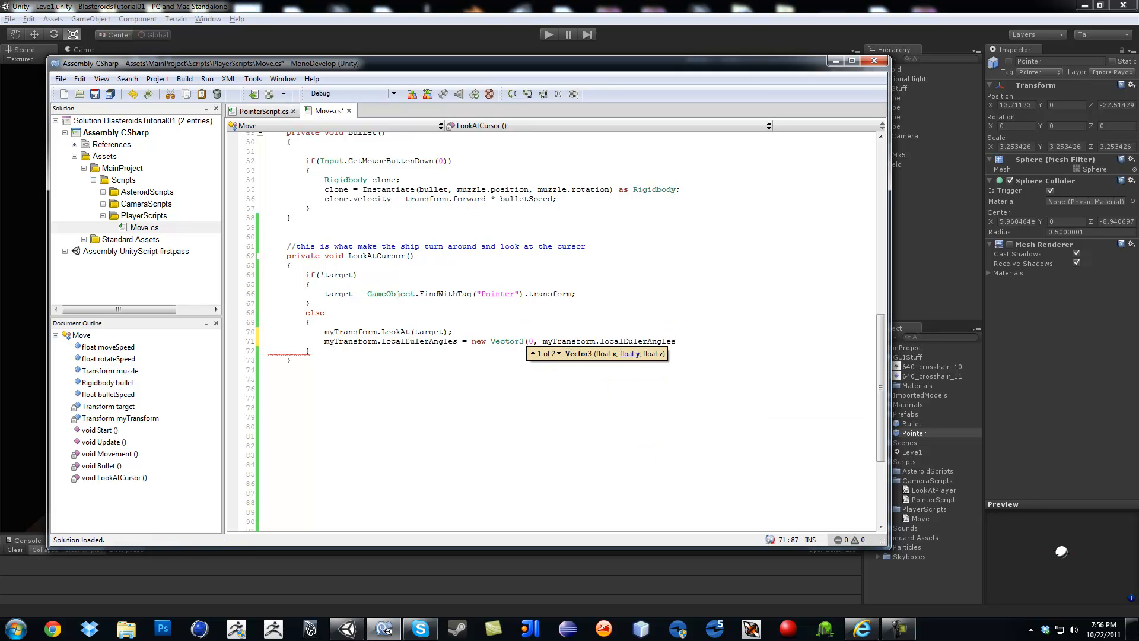
pyautogui.write('.y, 0')
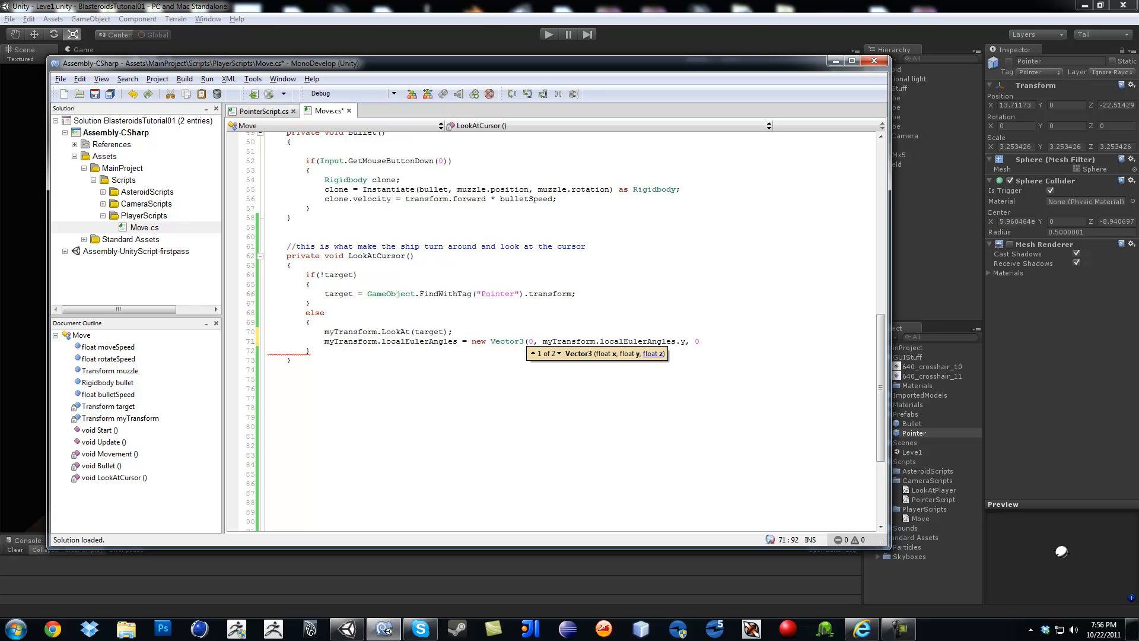
pyautogui.write(');')
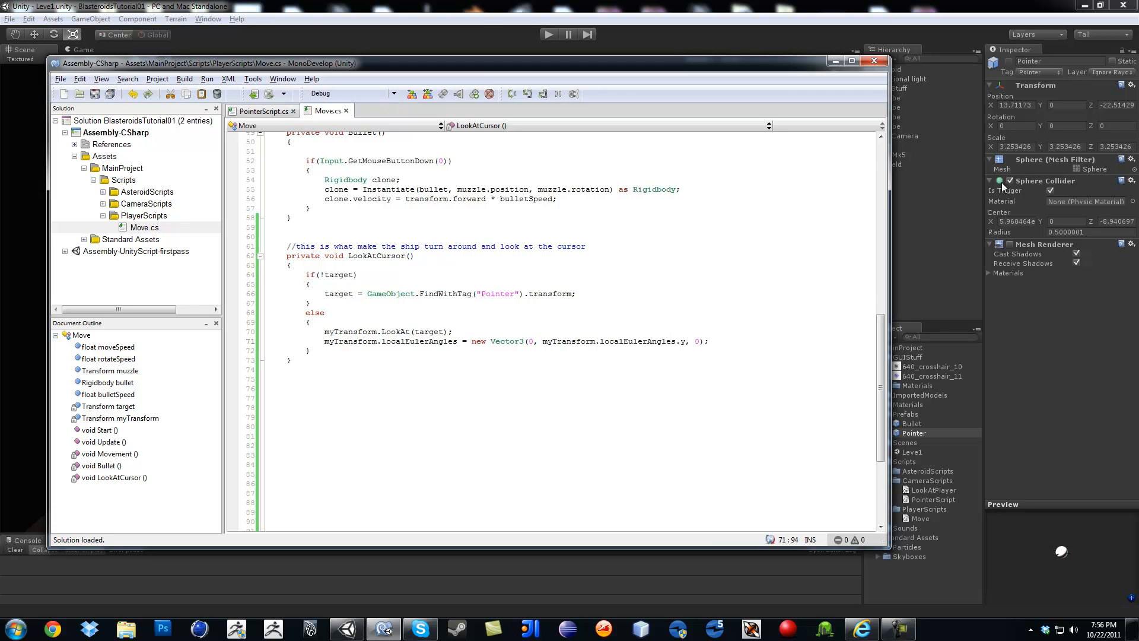
pyautogui.moveTo(1025, 307)
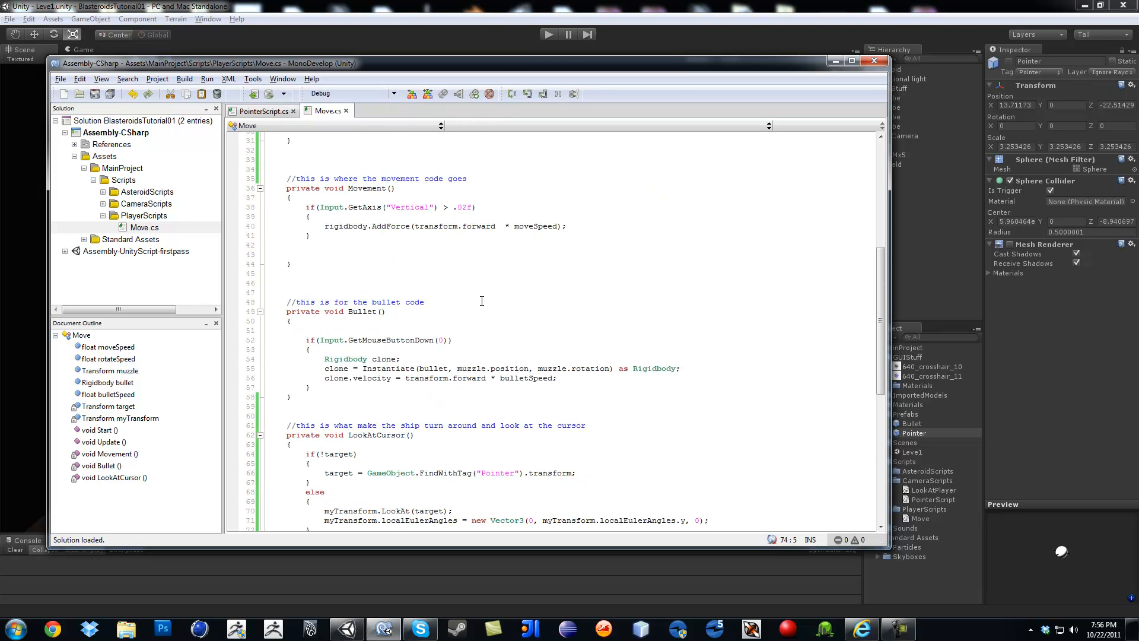
pyautogui.scroll(-3)
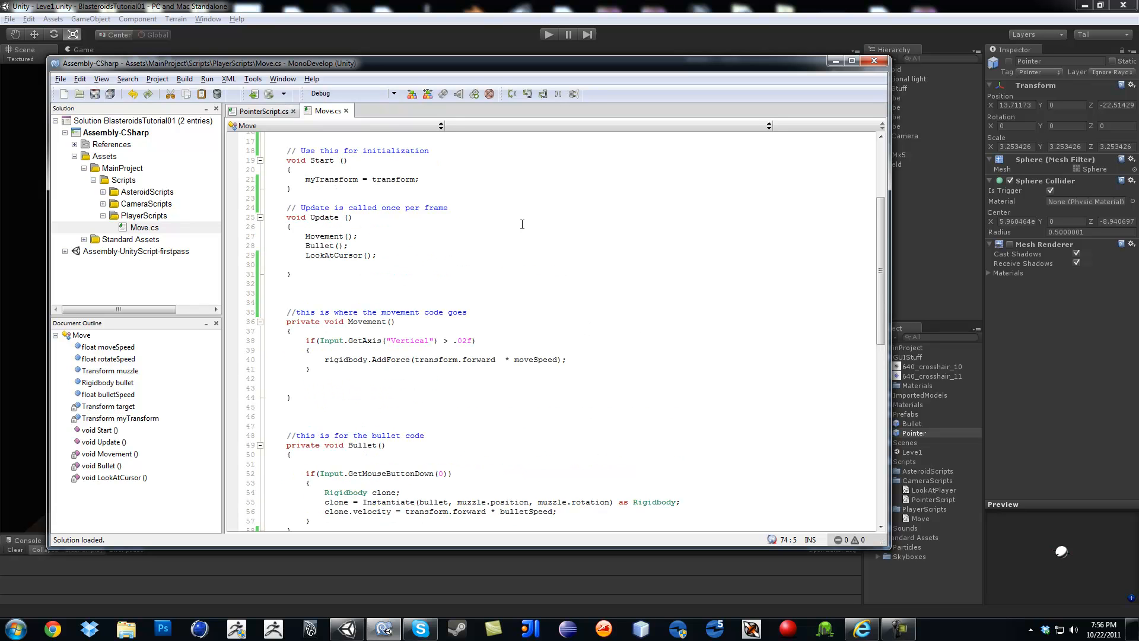
pyautogui.moveTo(411, 285)
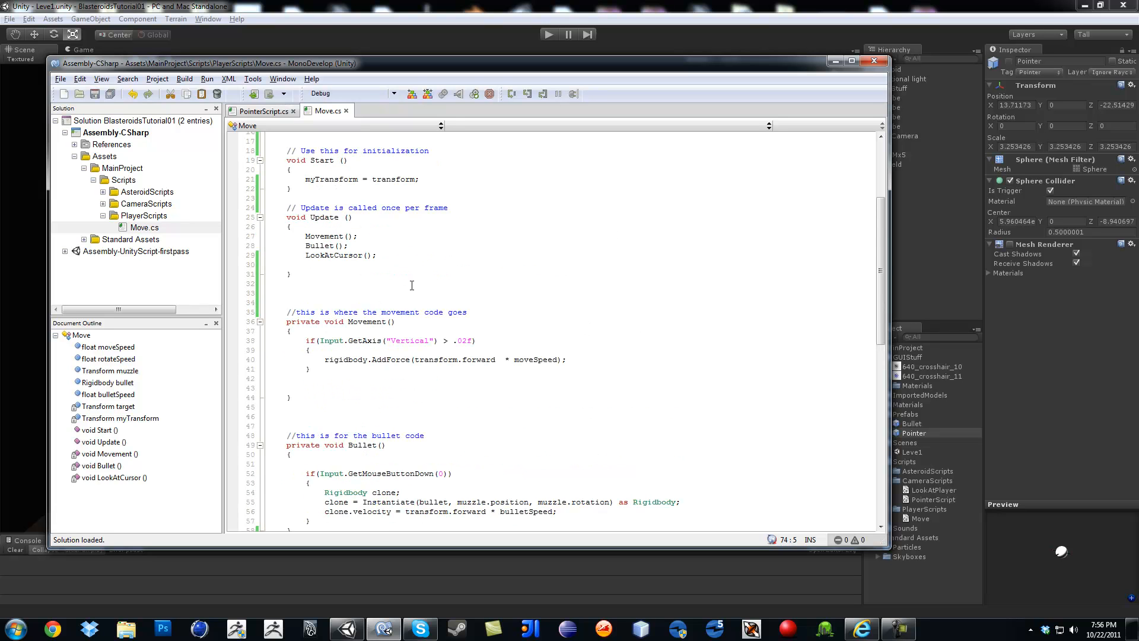
pyautogui.scroll(-3)
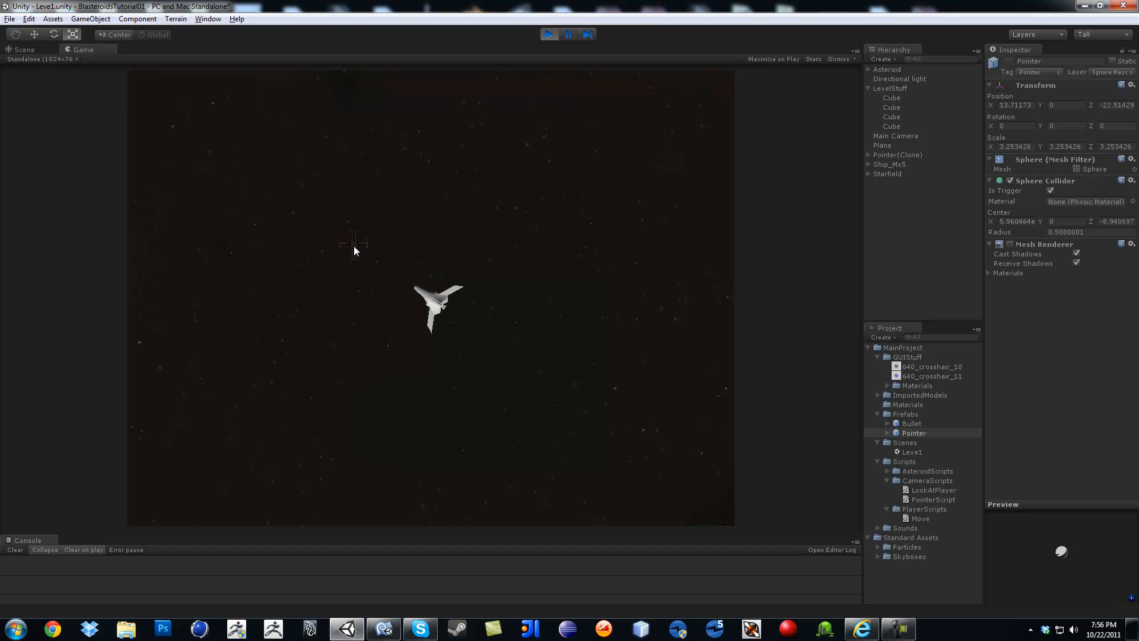
pyautogui.moveTo(425, 276)
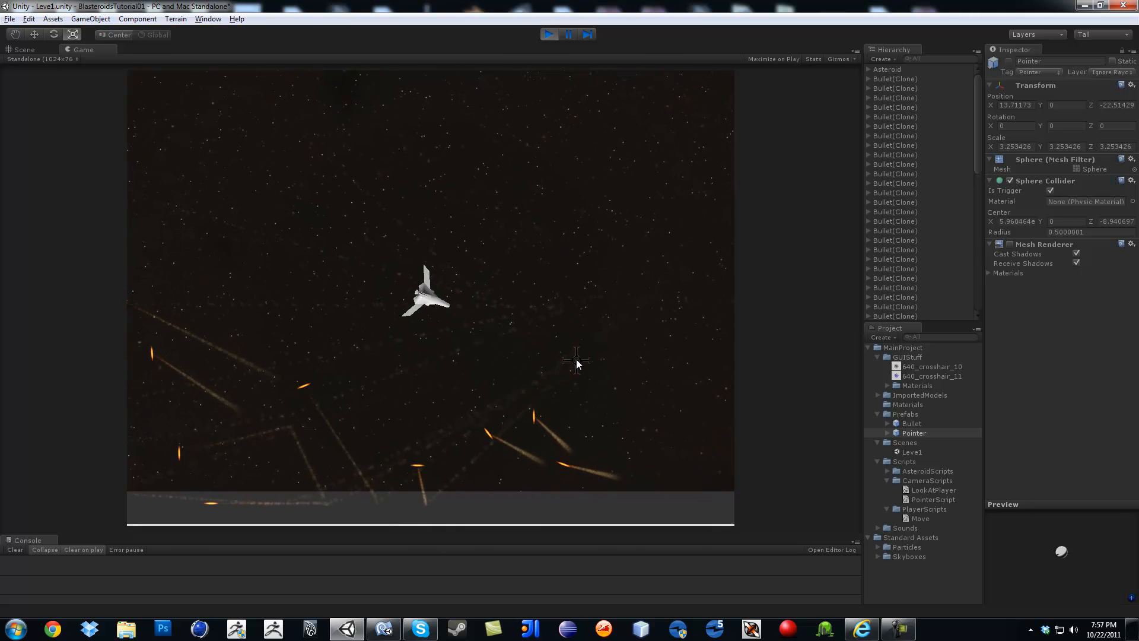
pyautogui.moveTo(424, 125)
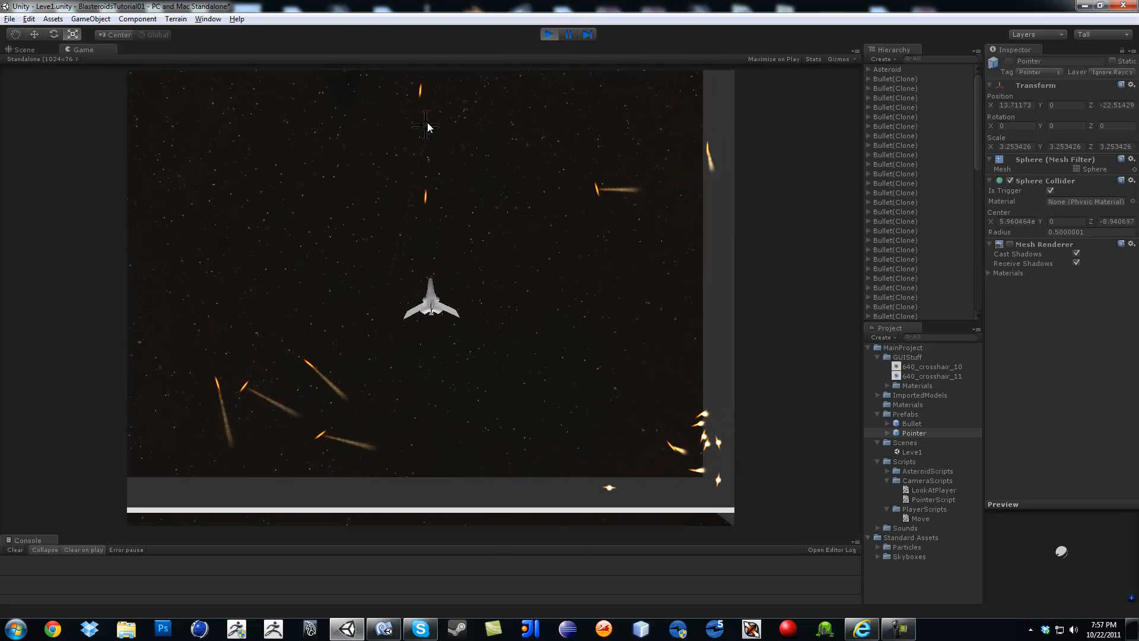